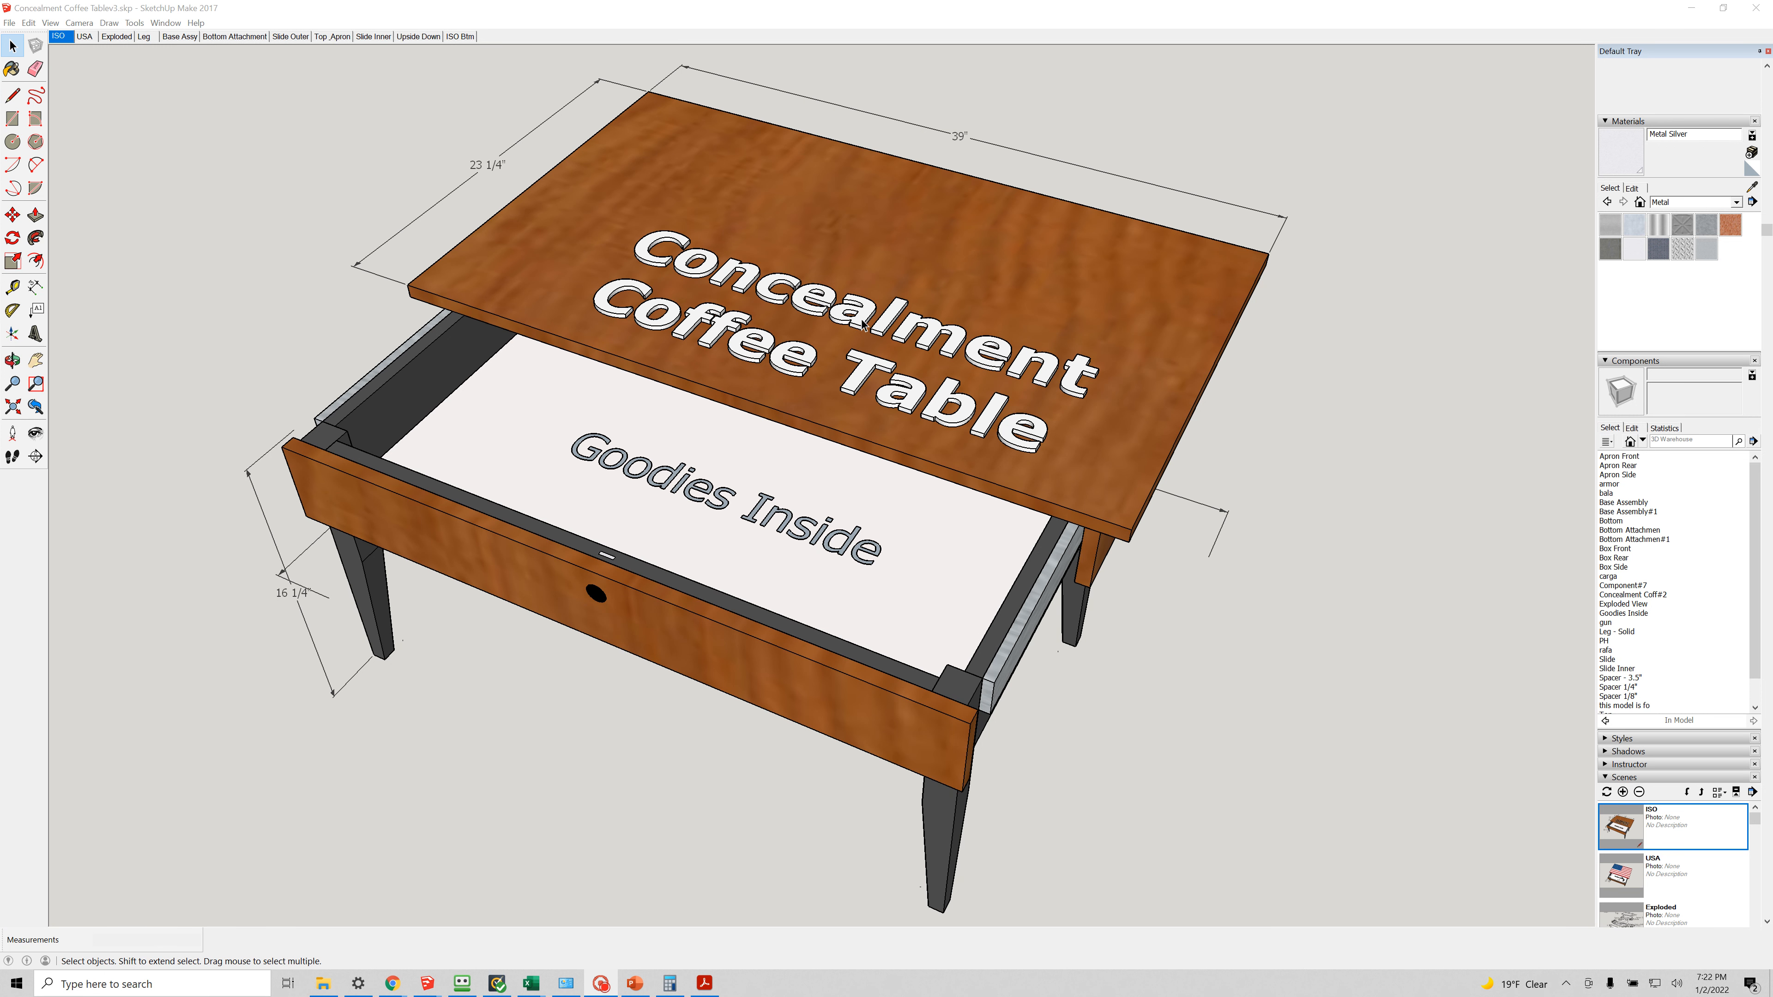
Orbit to a side view of the coffee table and deselect the shifted top.
left_click(12, 359)
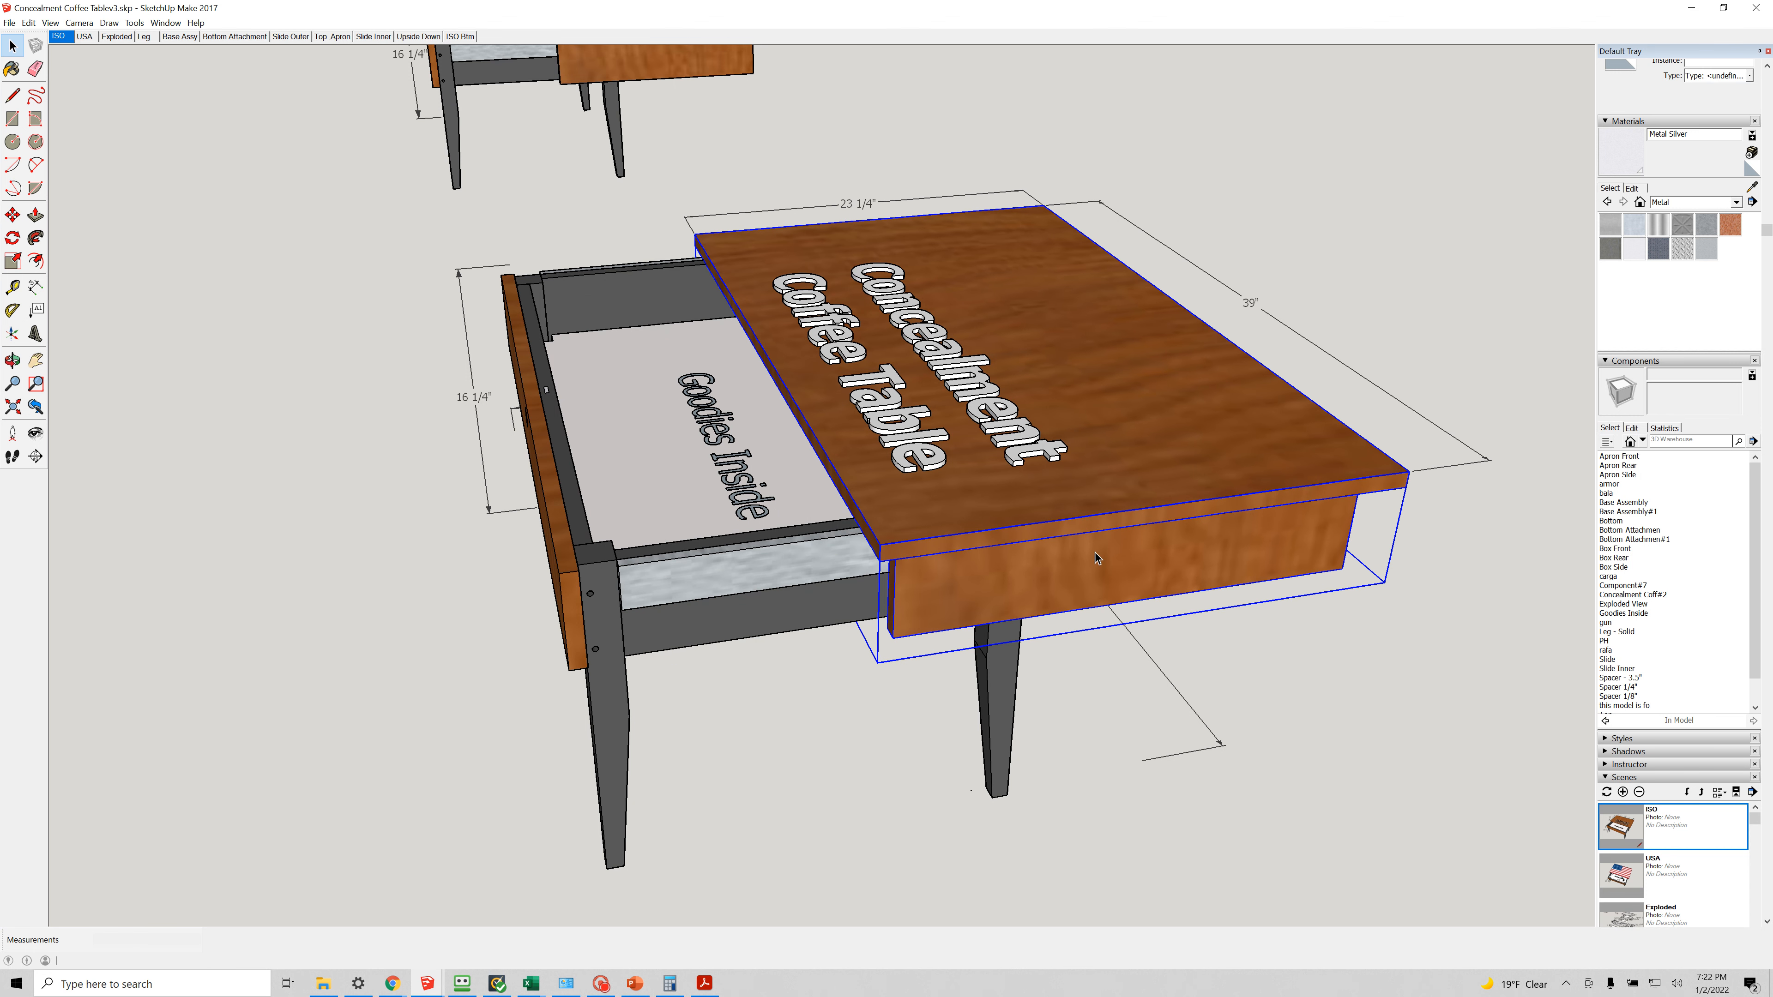
left_click(350, 565)
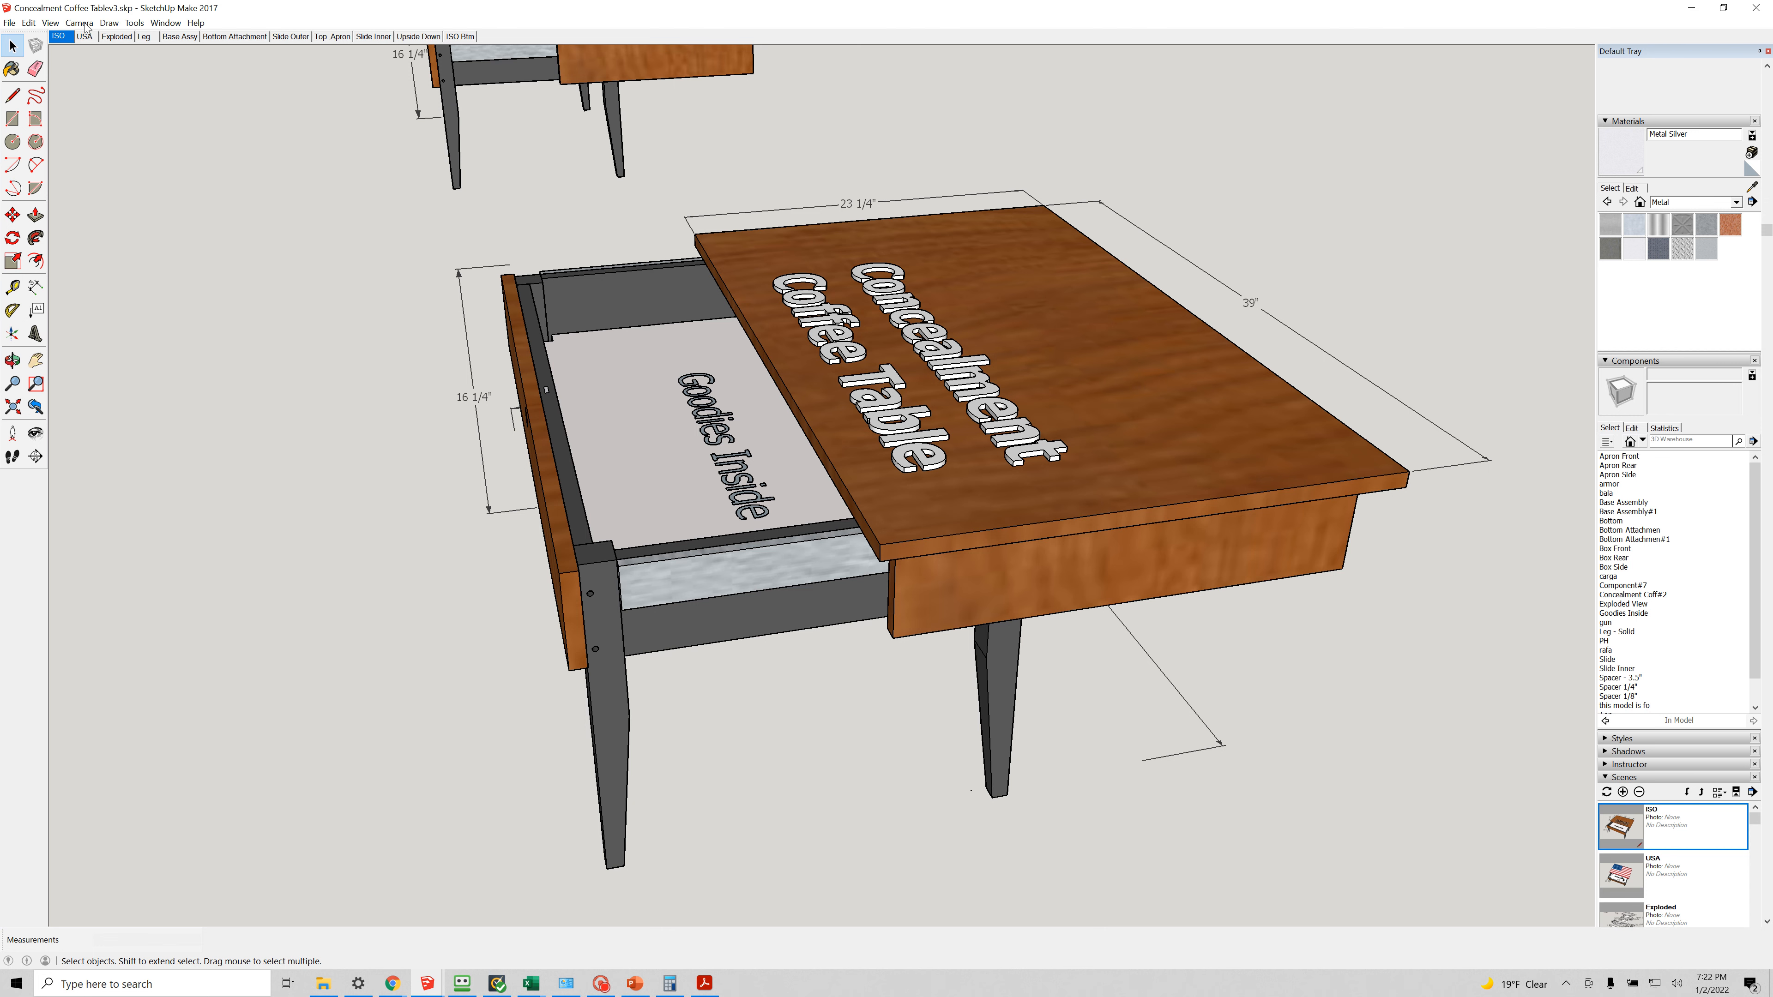
Switch to the USA scene showing the flag top and the pistol in the compartment.
left_click(84, 36)
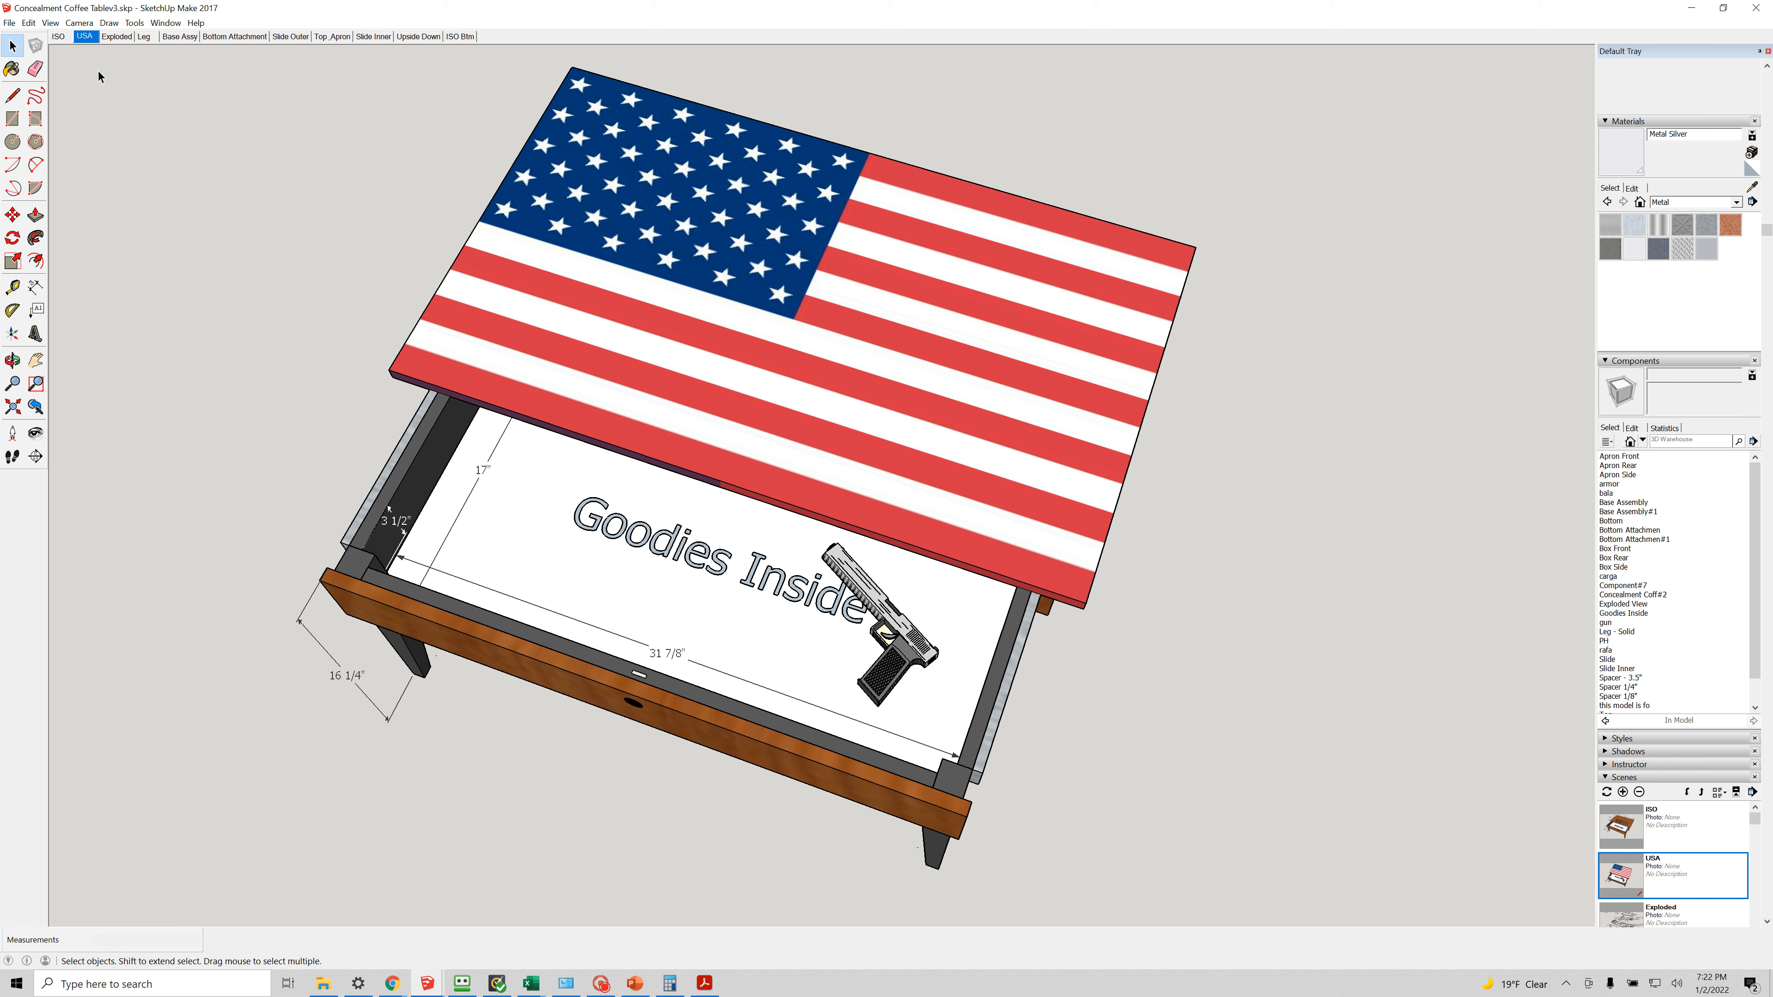
mouse_move(114, 122)
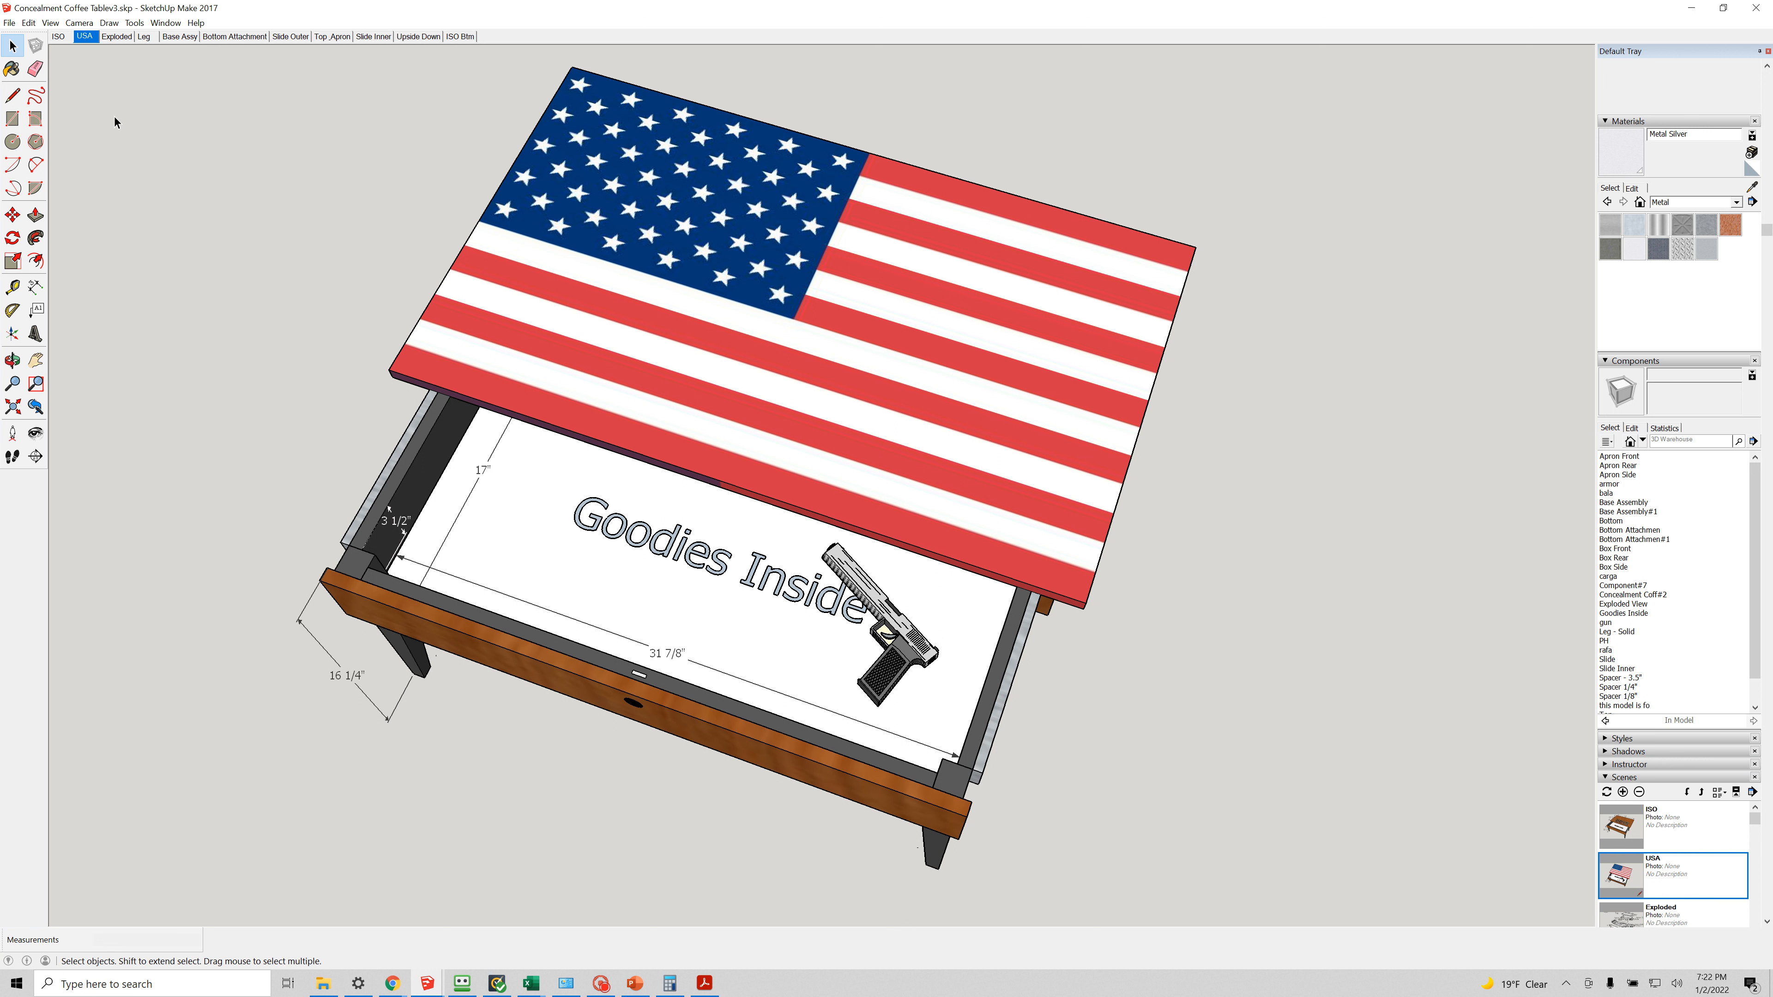
mouse_move(609, 667)
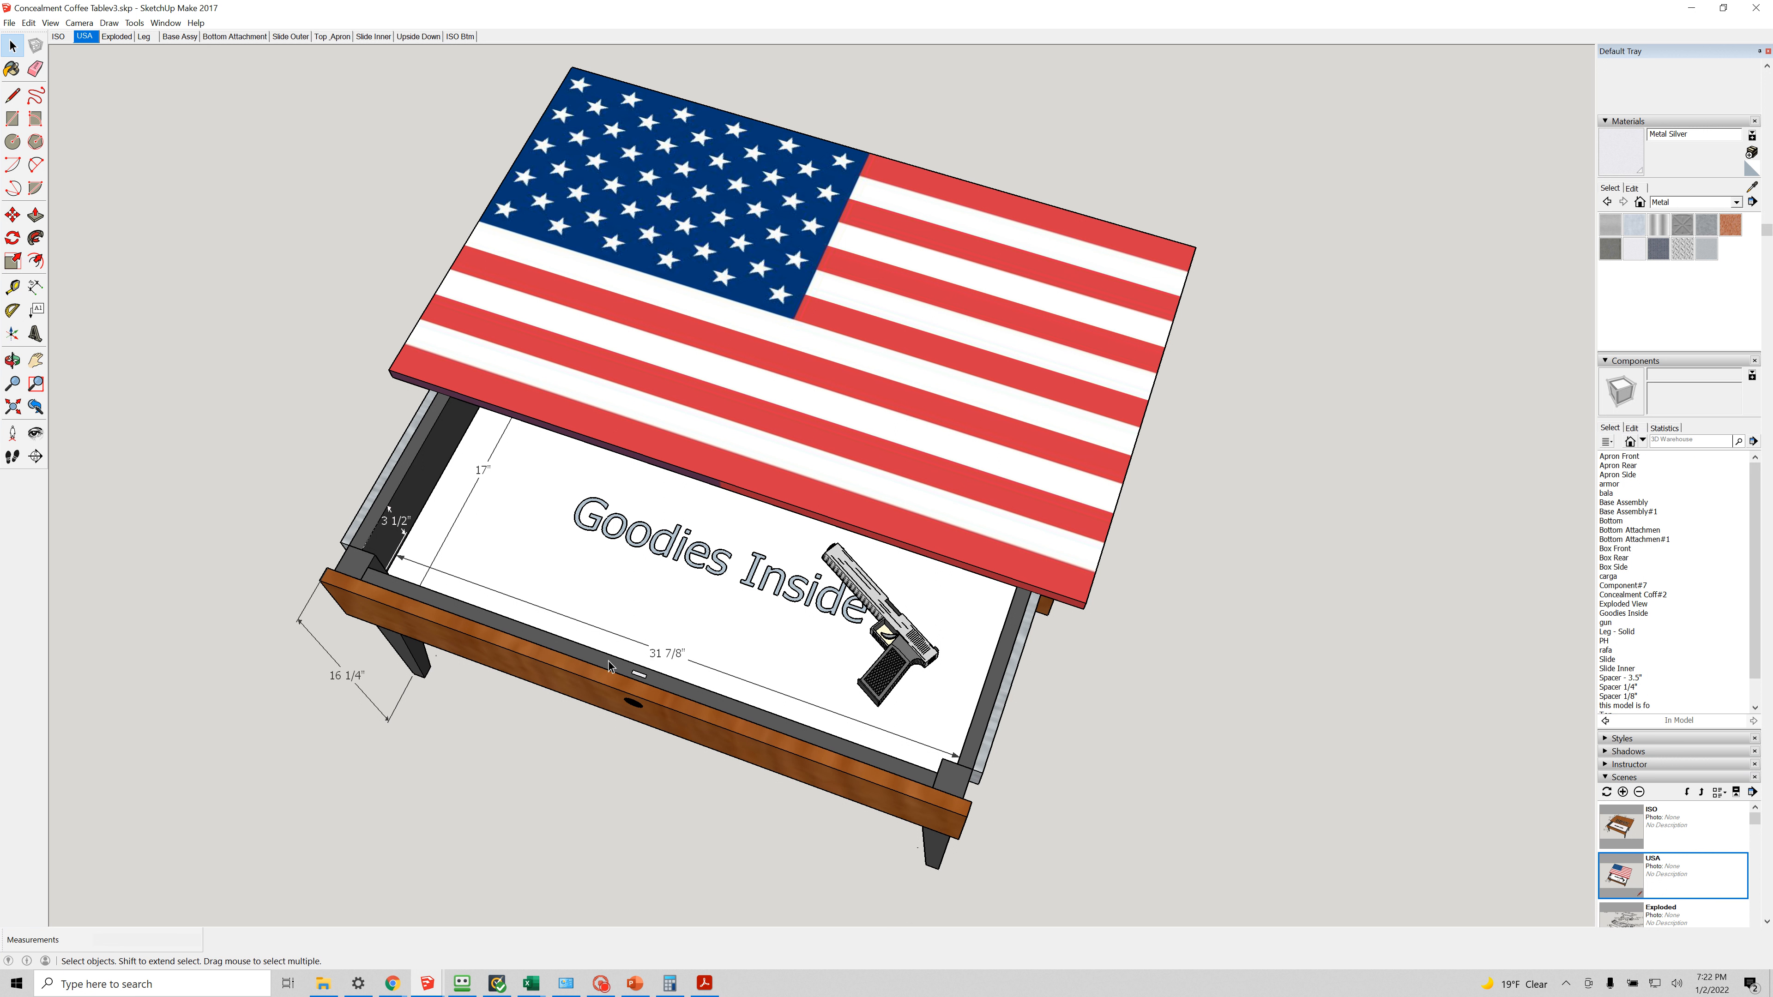
mouse_move(648, 693)
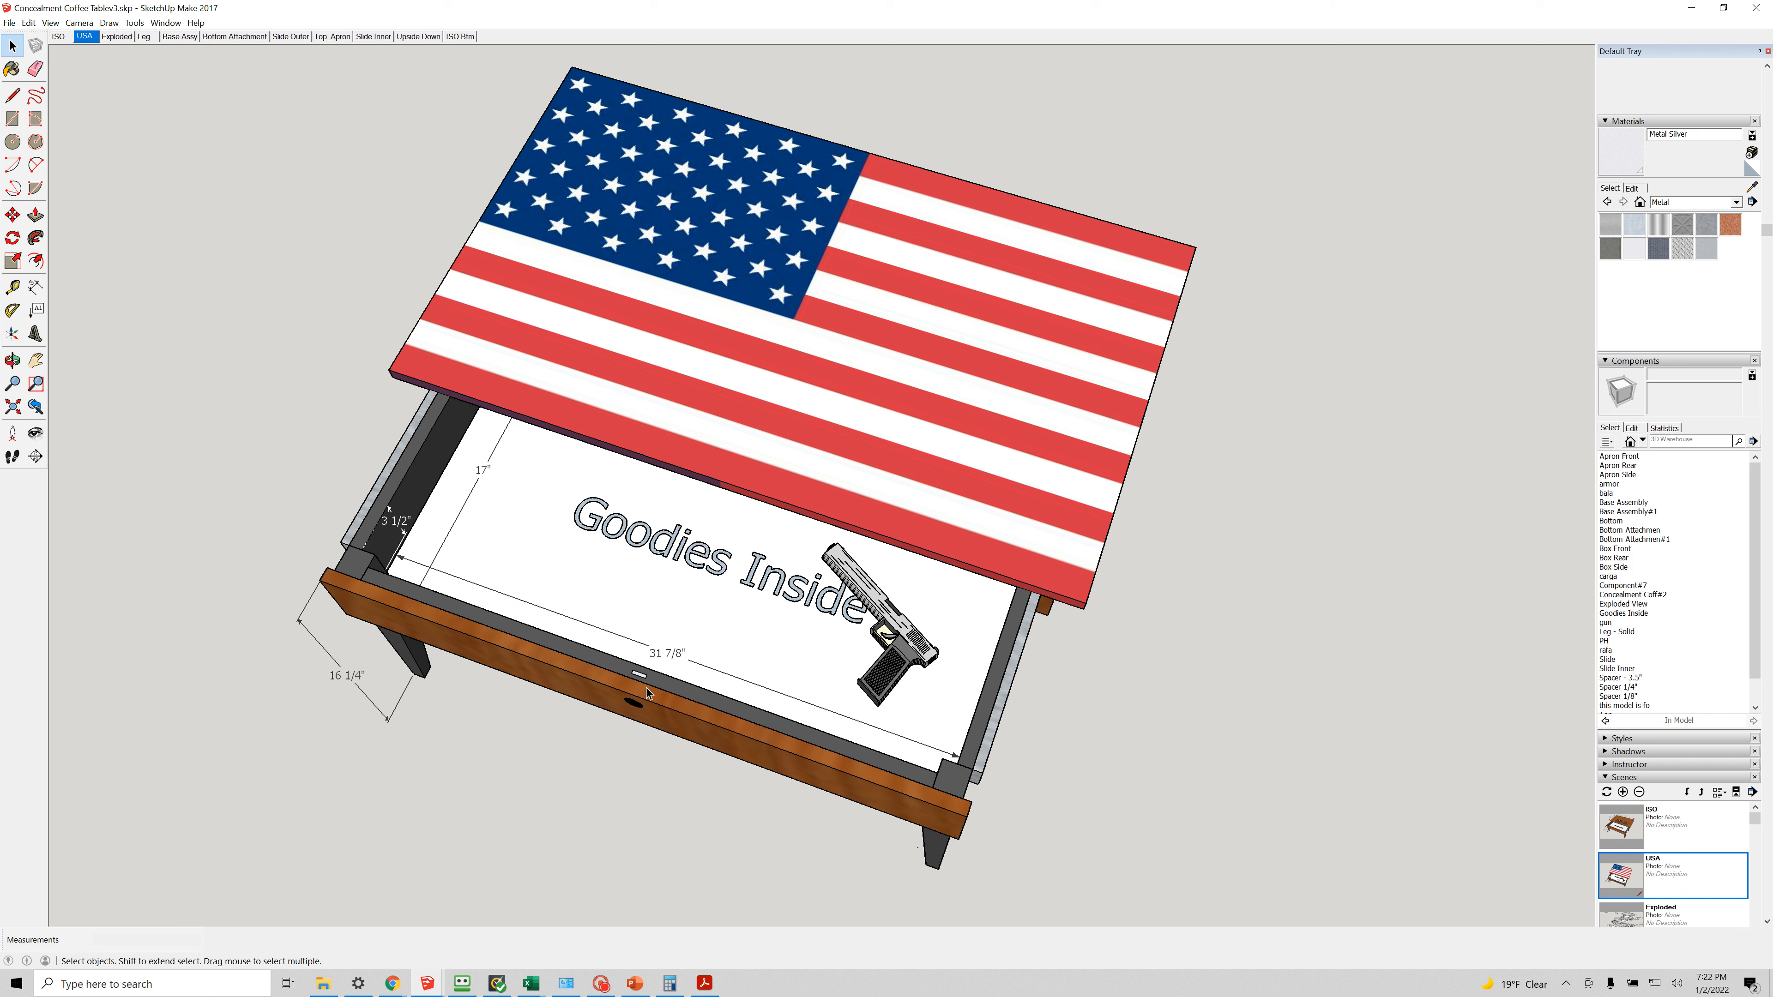
mouse_move(533, 505)
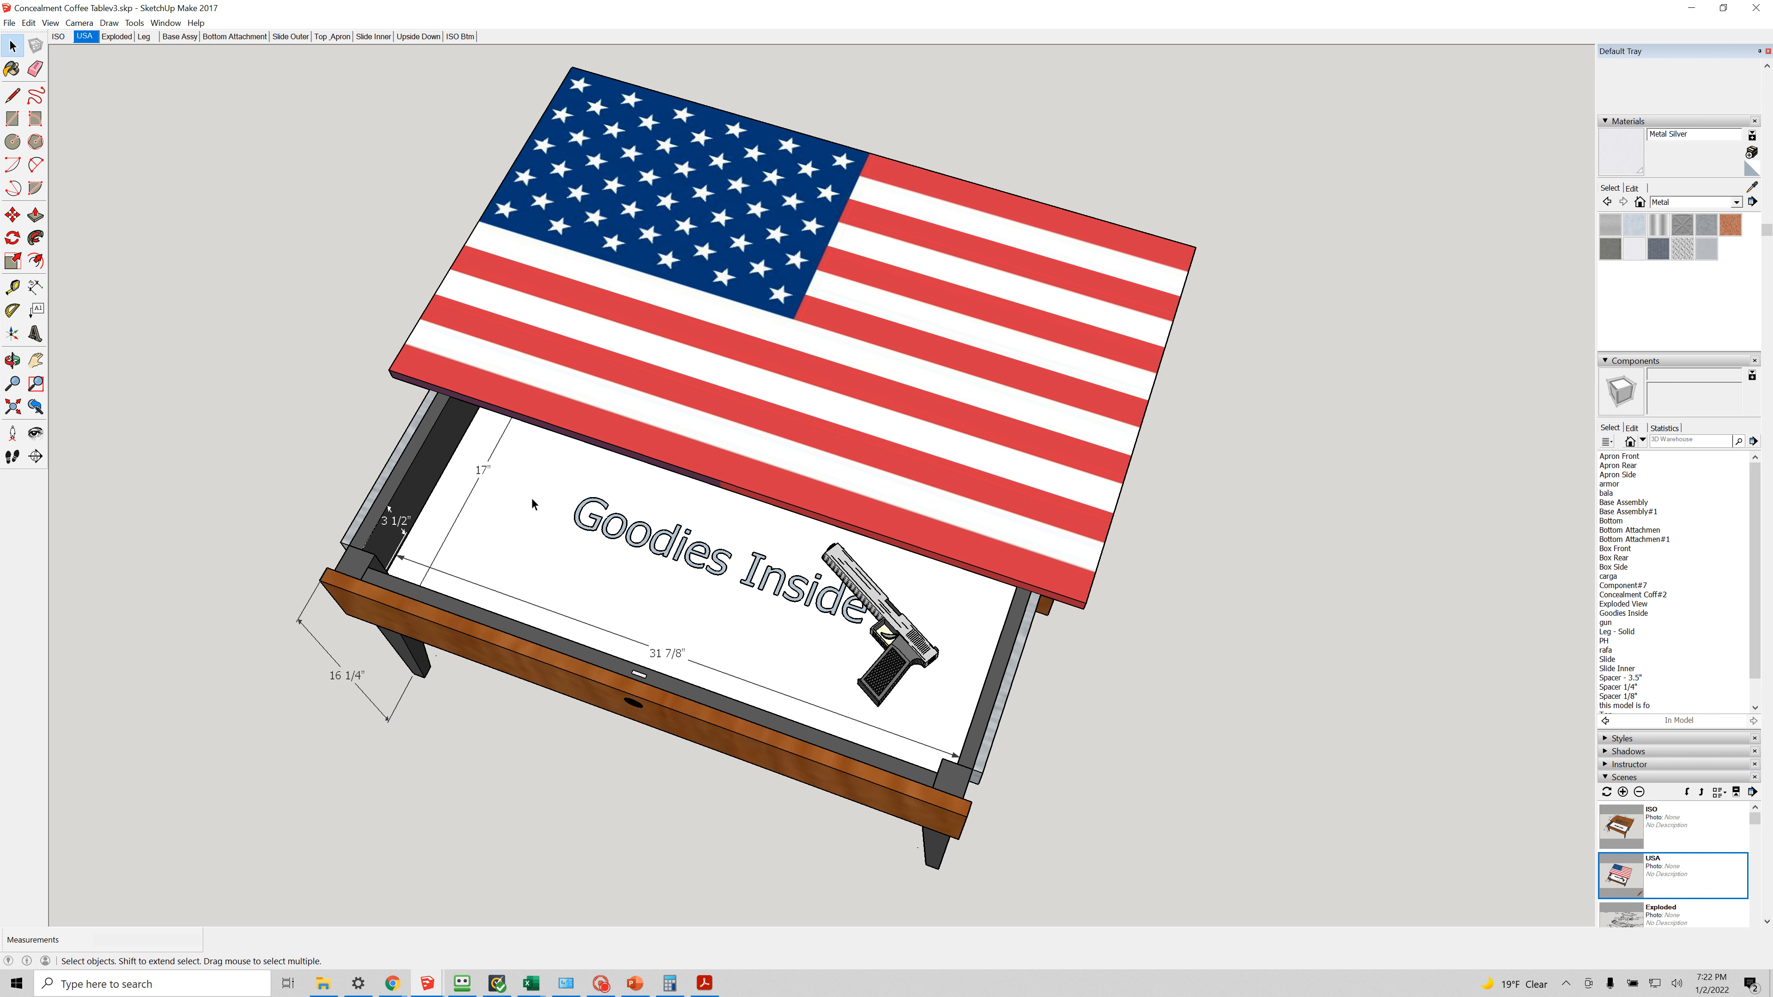
mouse_move(220, 262)
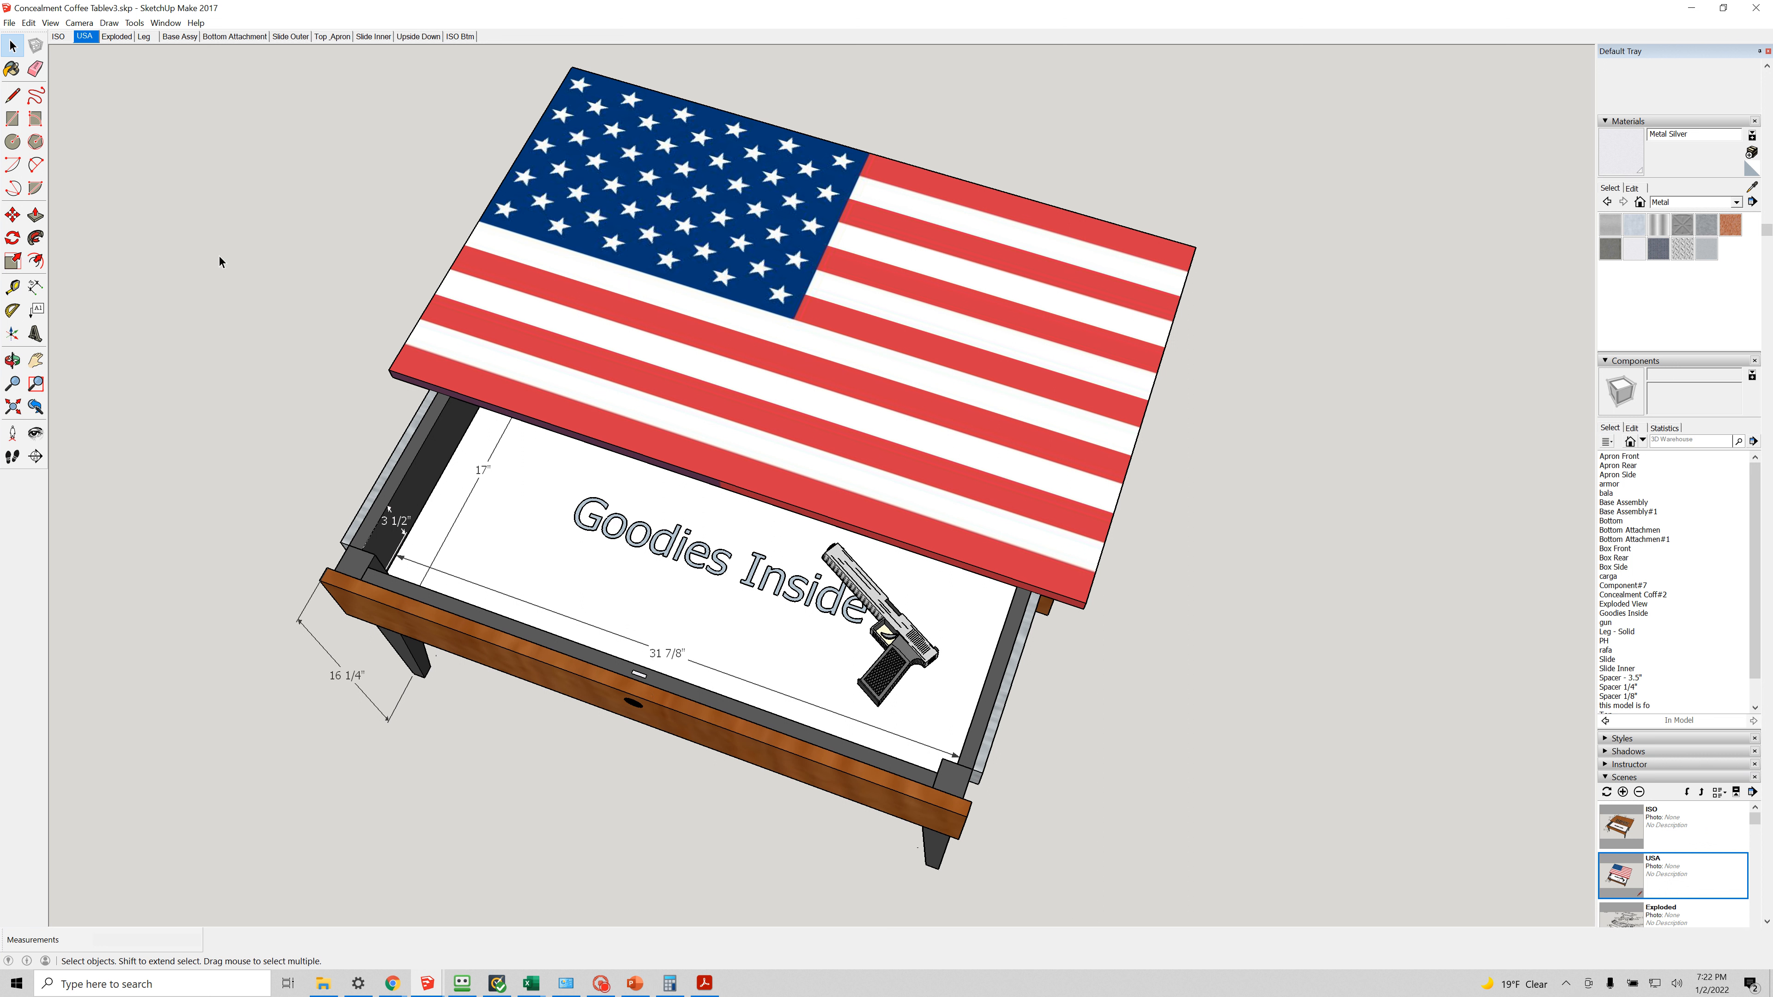
mouse_move(744, 992)
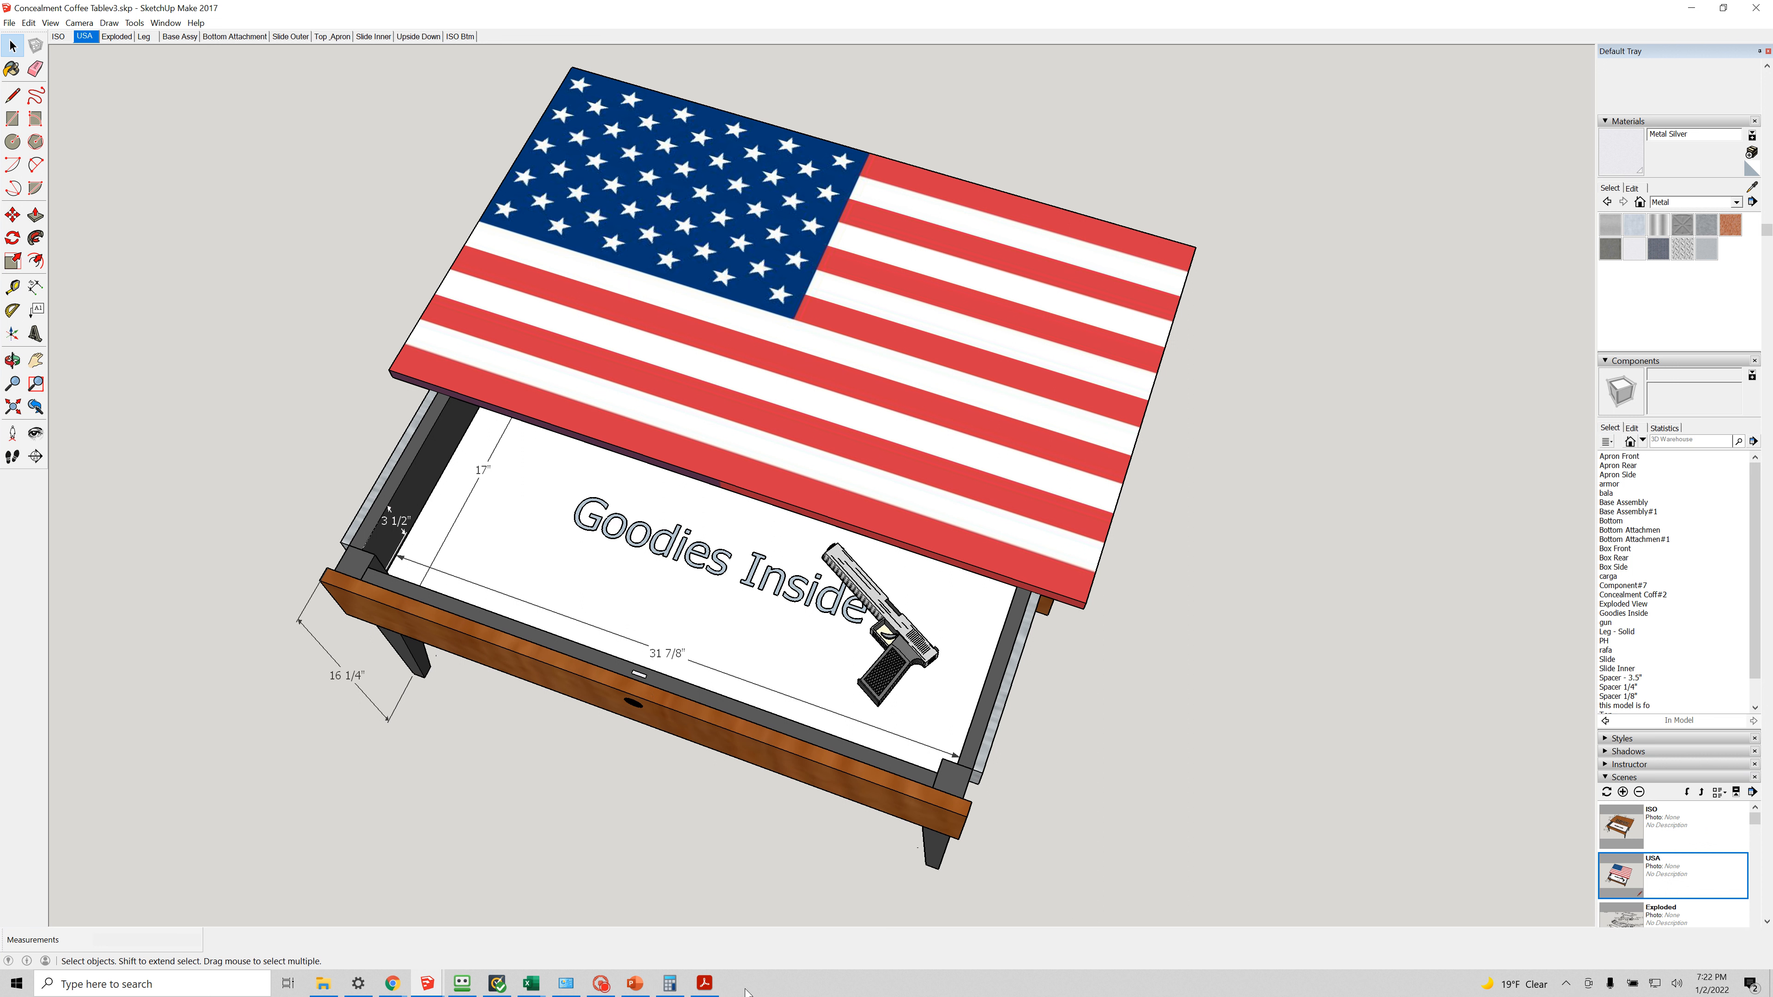
Bring the build plan PDF forward and page from See Video to the Sanding Time page.
left_click(704, 982)
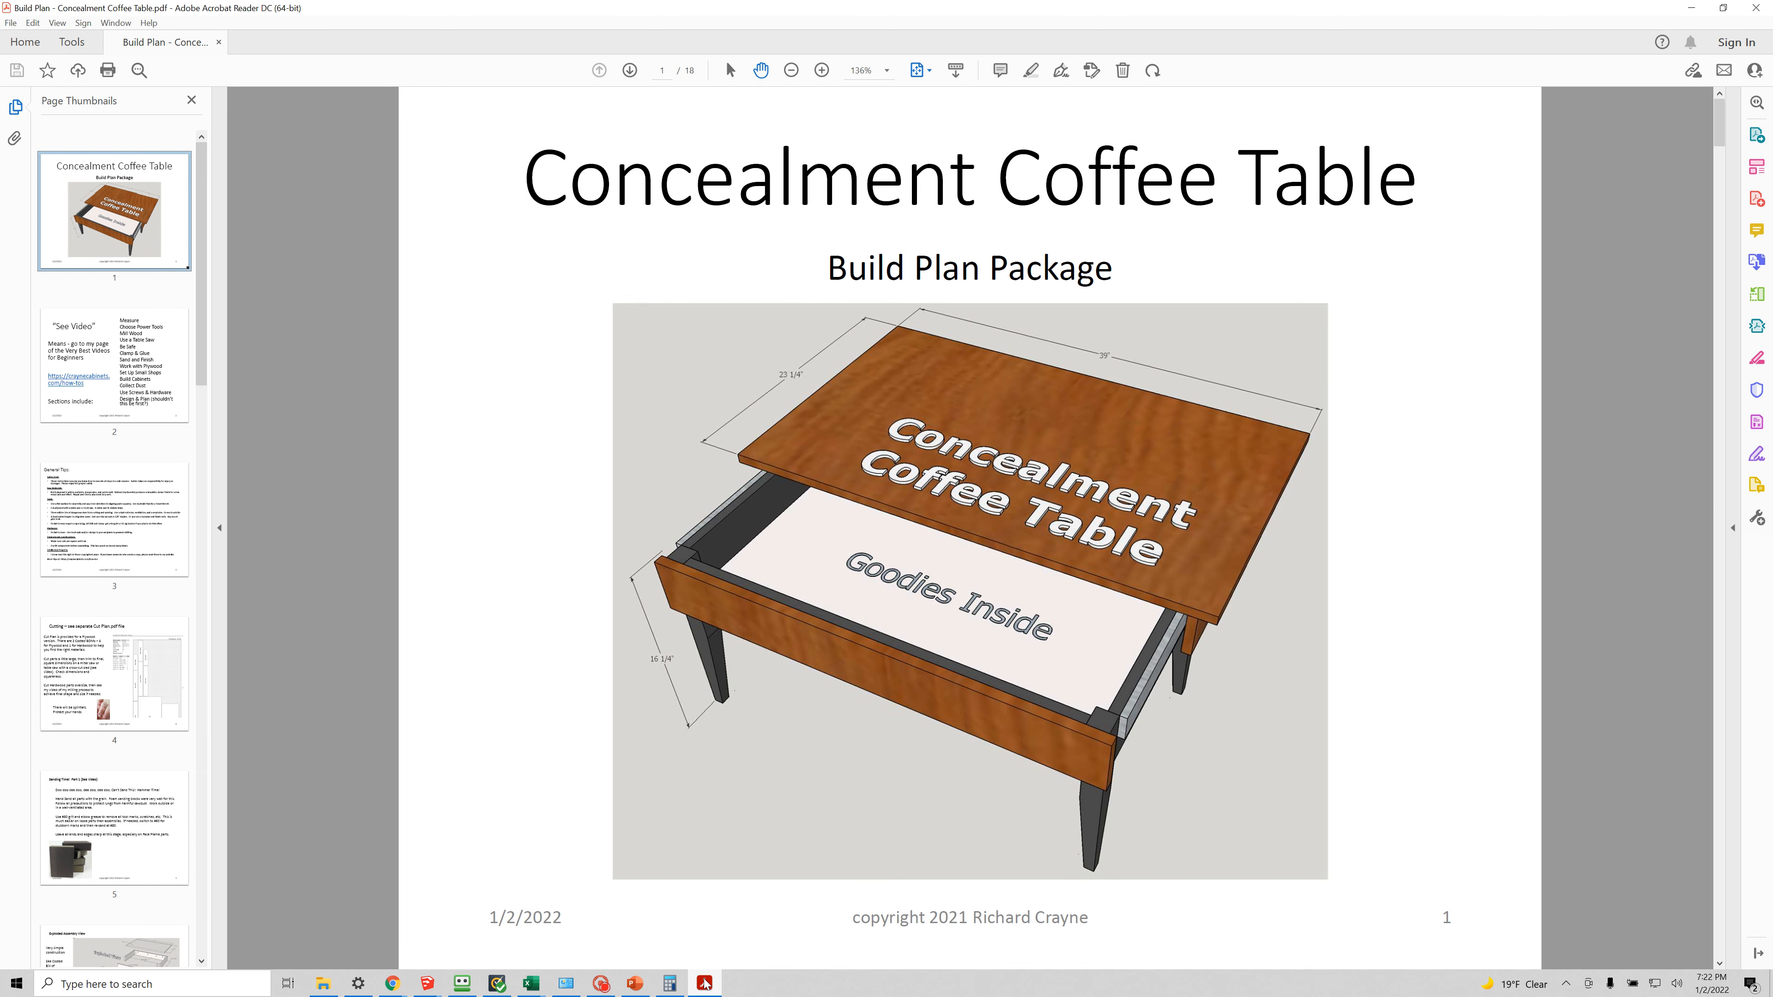
mouse_move(224, 377)
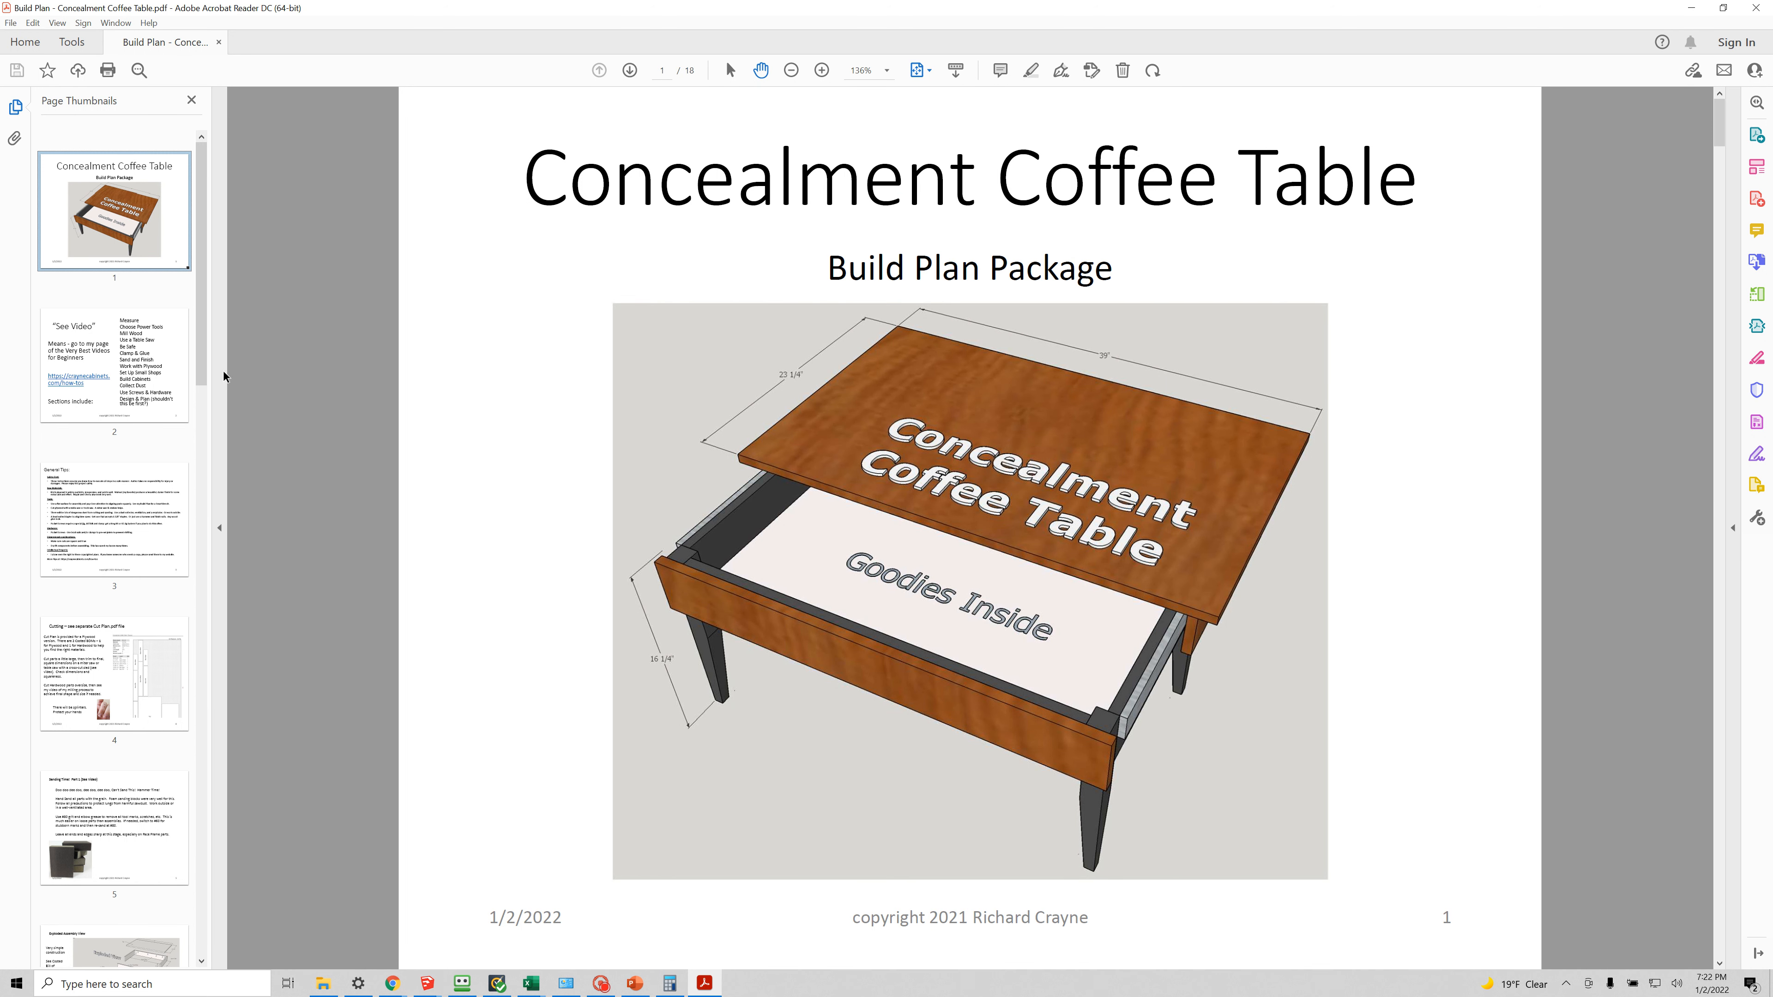
left_click(113, 364)
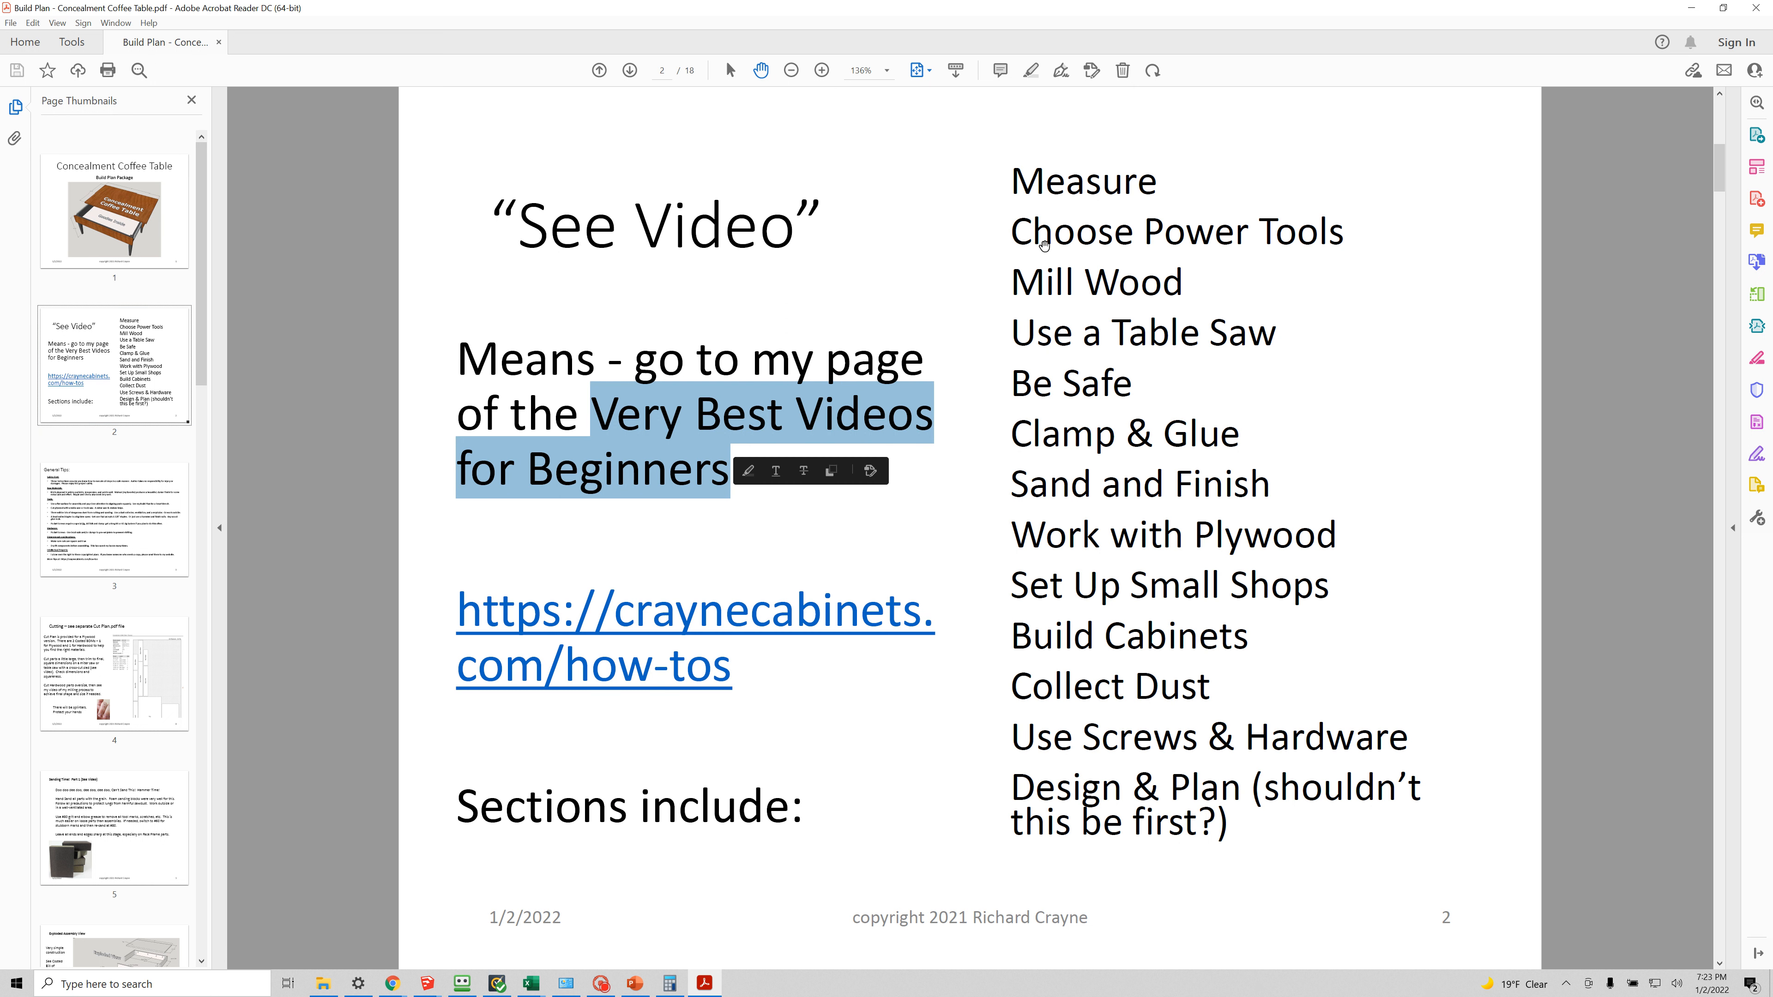
mouse_move(1116, 528)
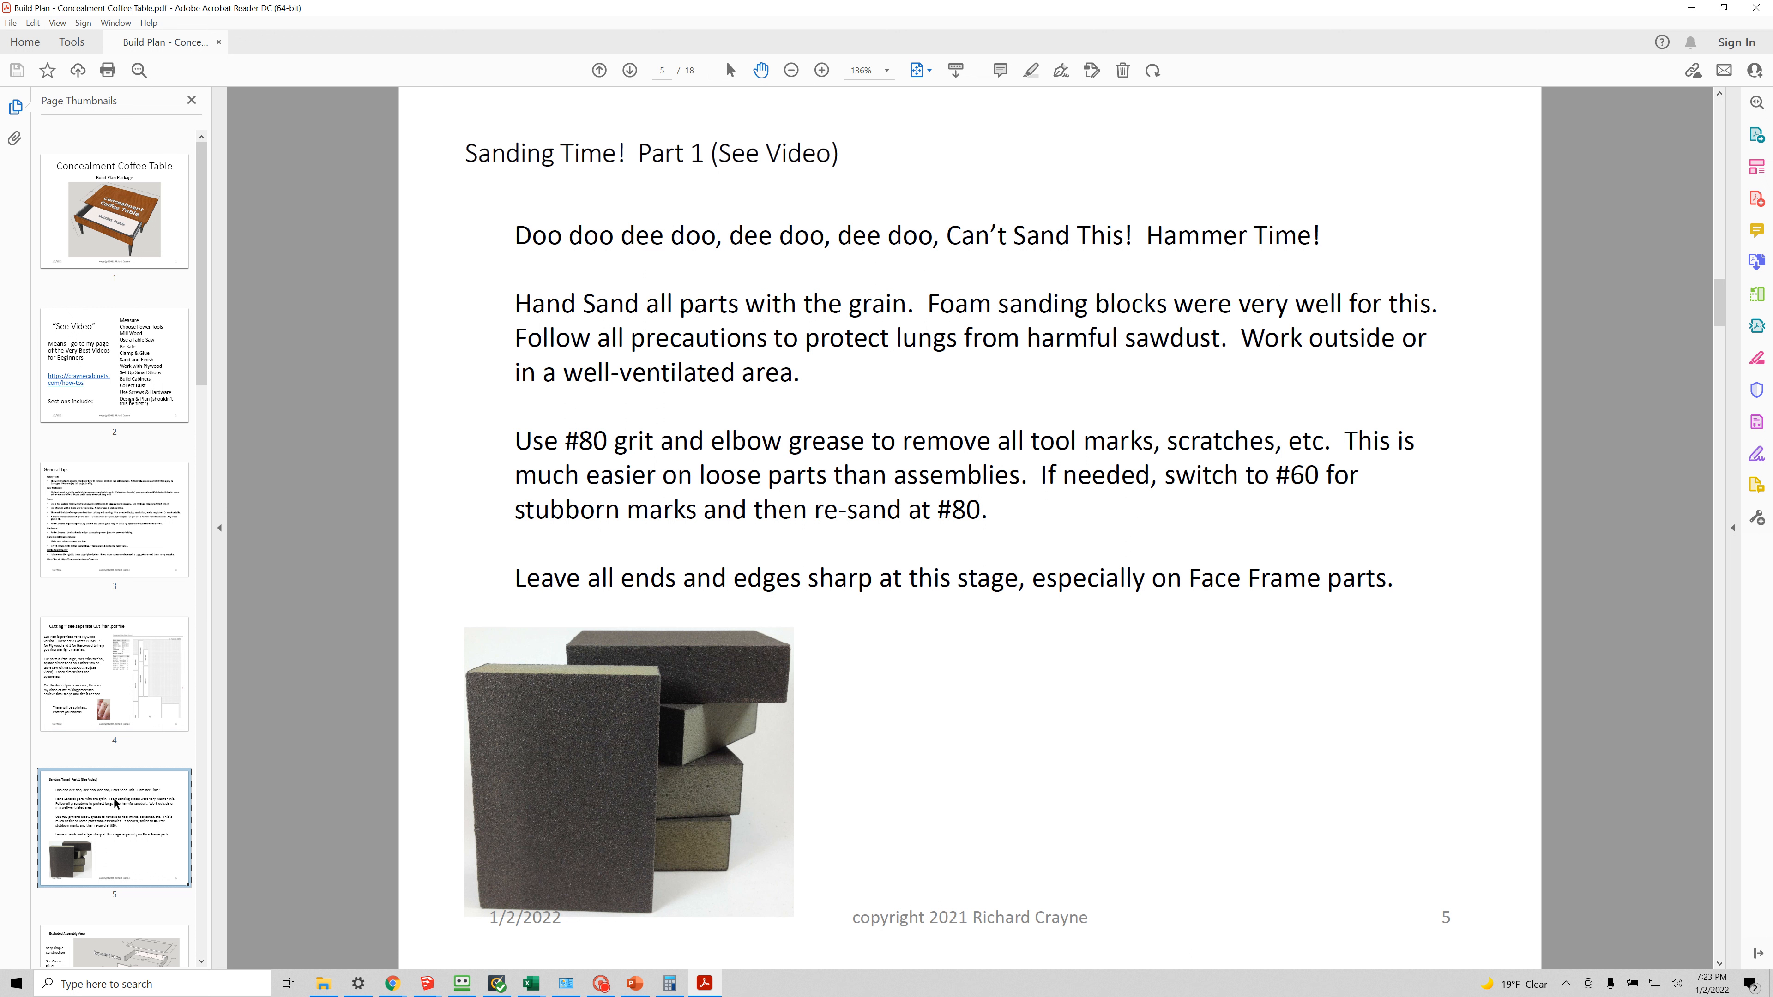
scroll("down", 3)
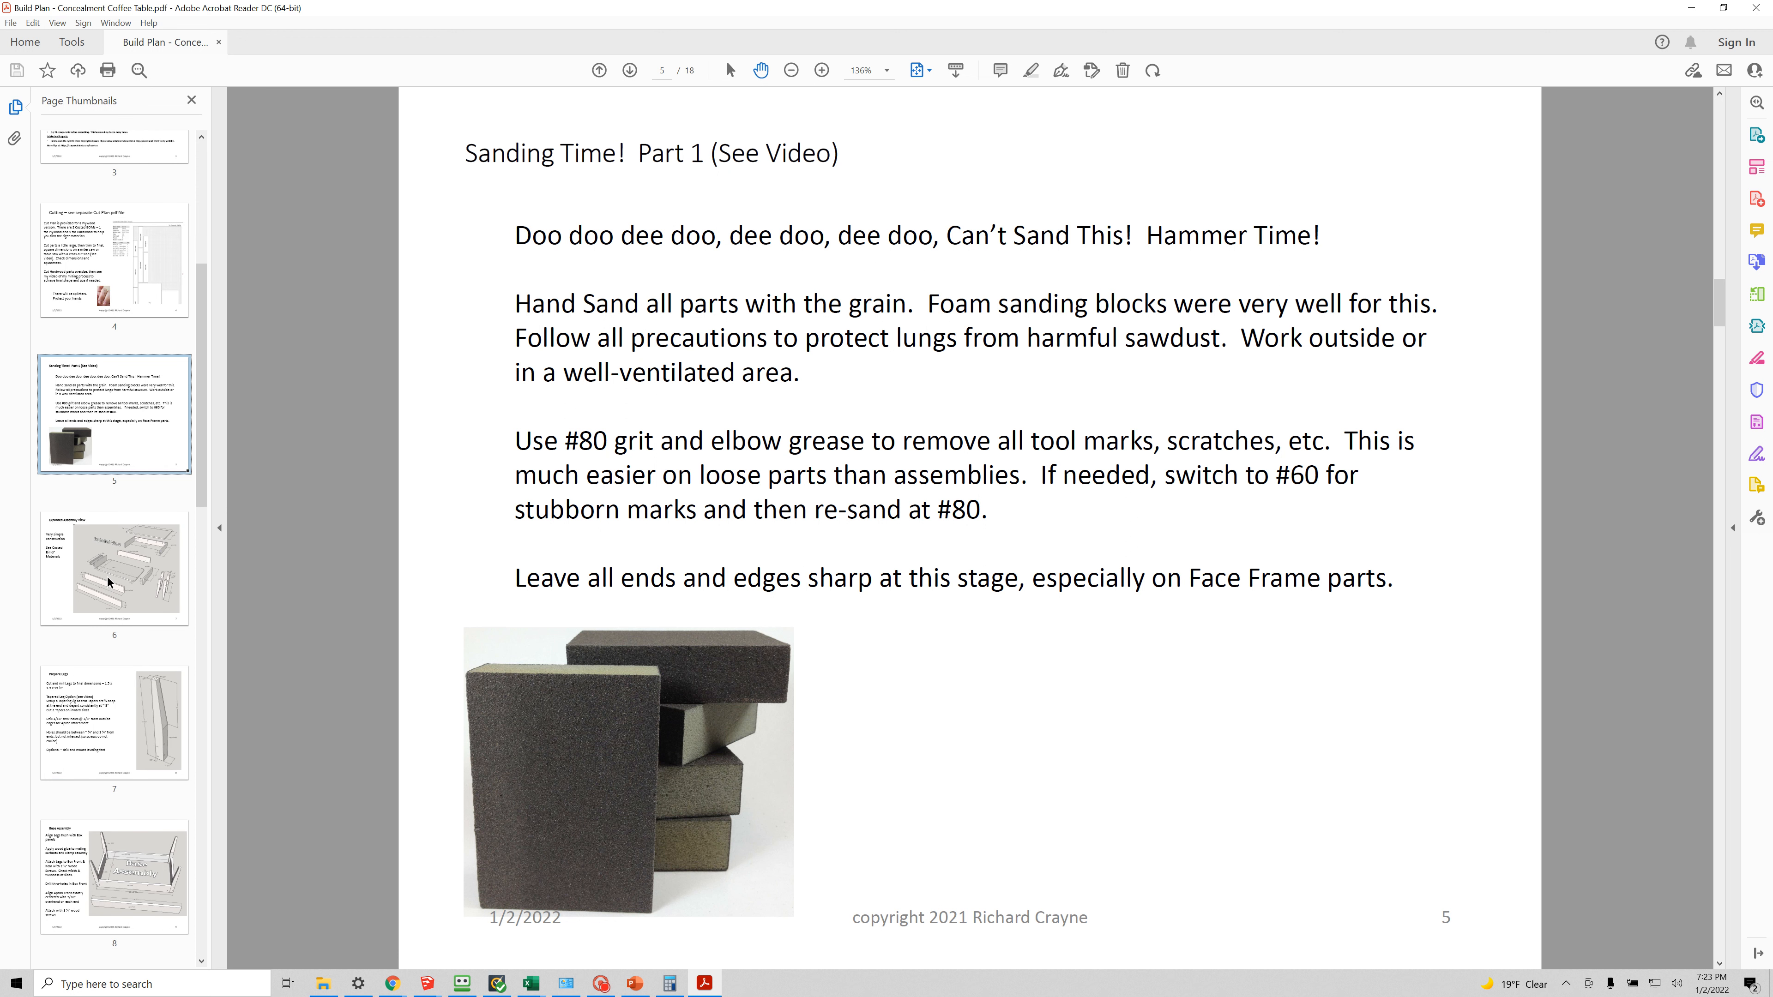
Page through Prepare Legs and Bottom Attachment to reach the Support page.
left_click(112, 722)
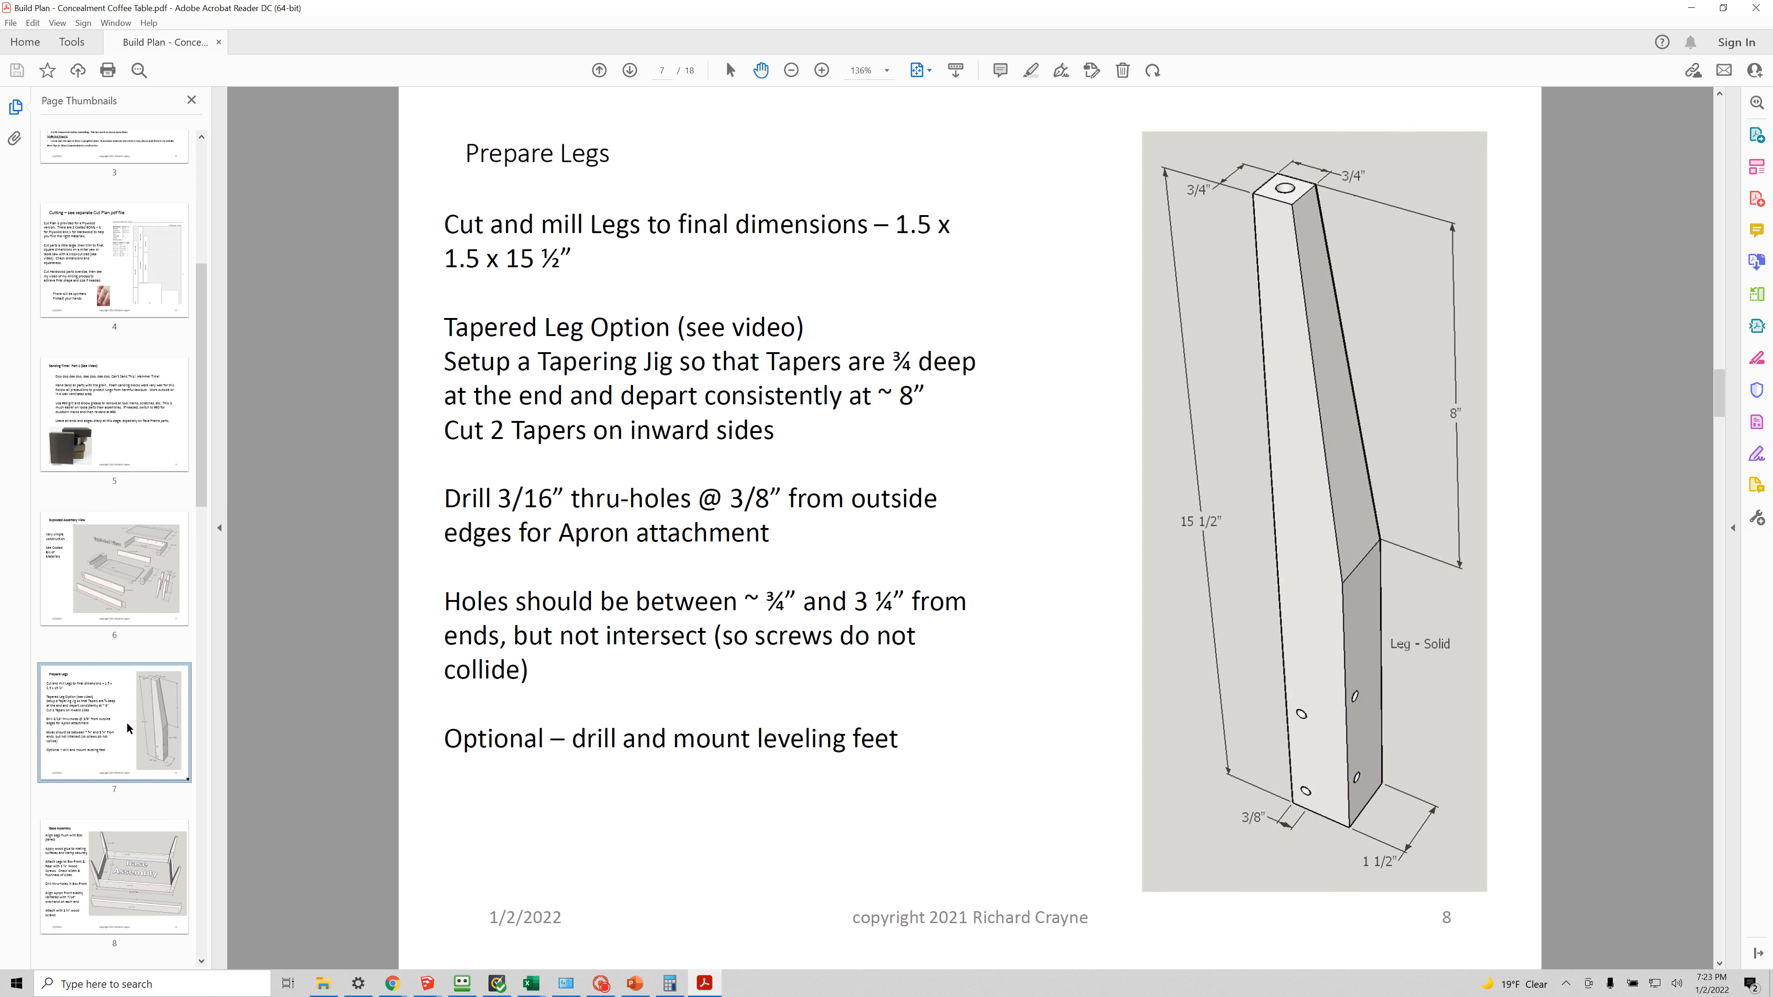
scroll("down", 3)
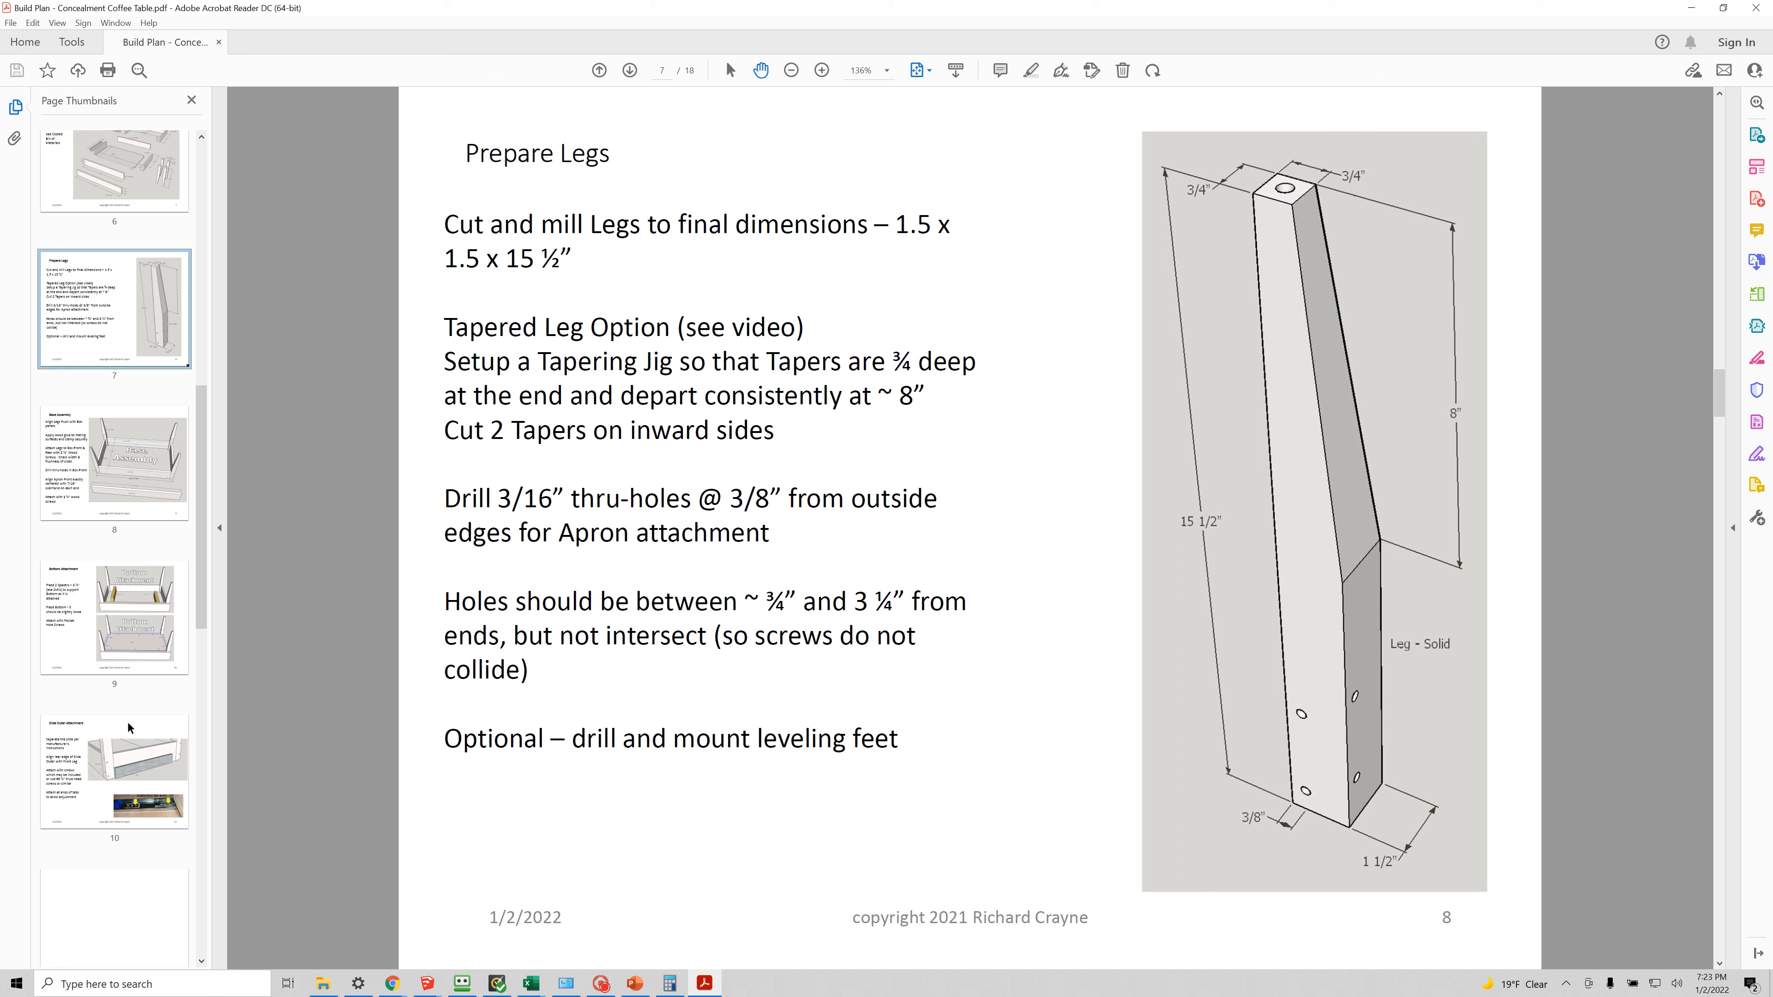
left_click(113, 618)
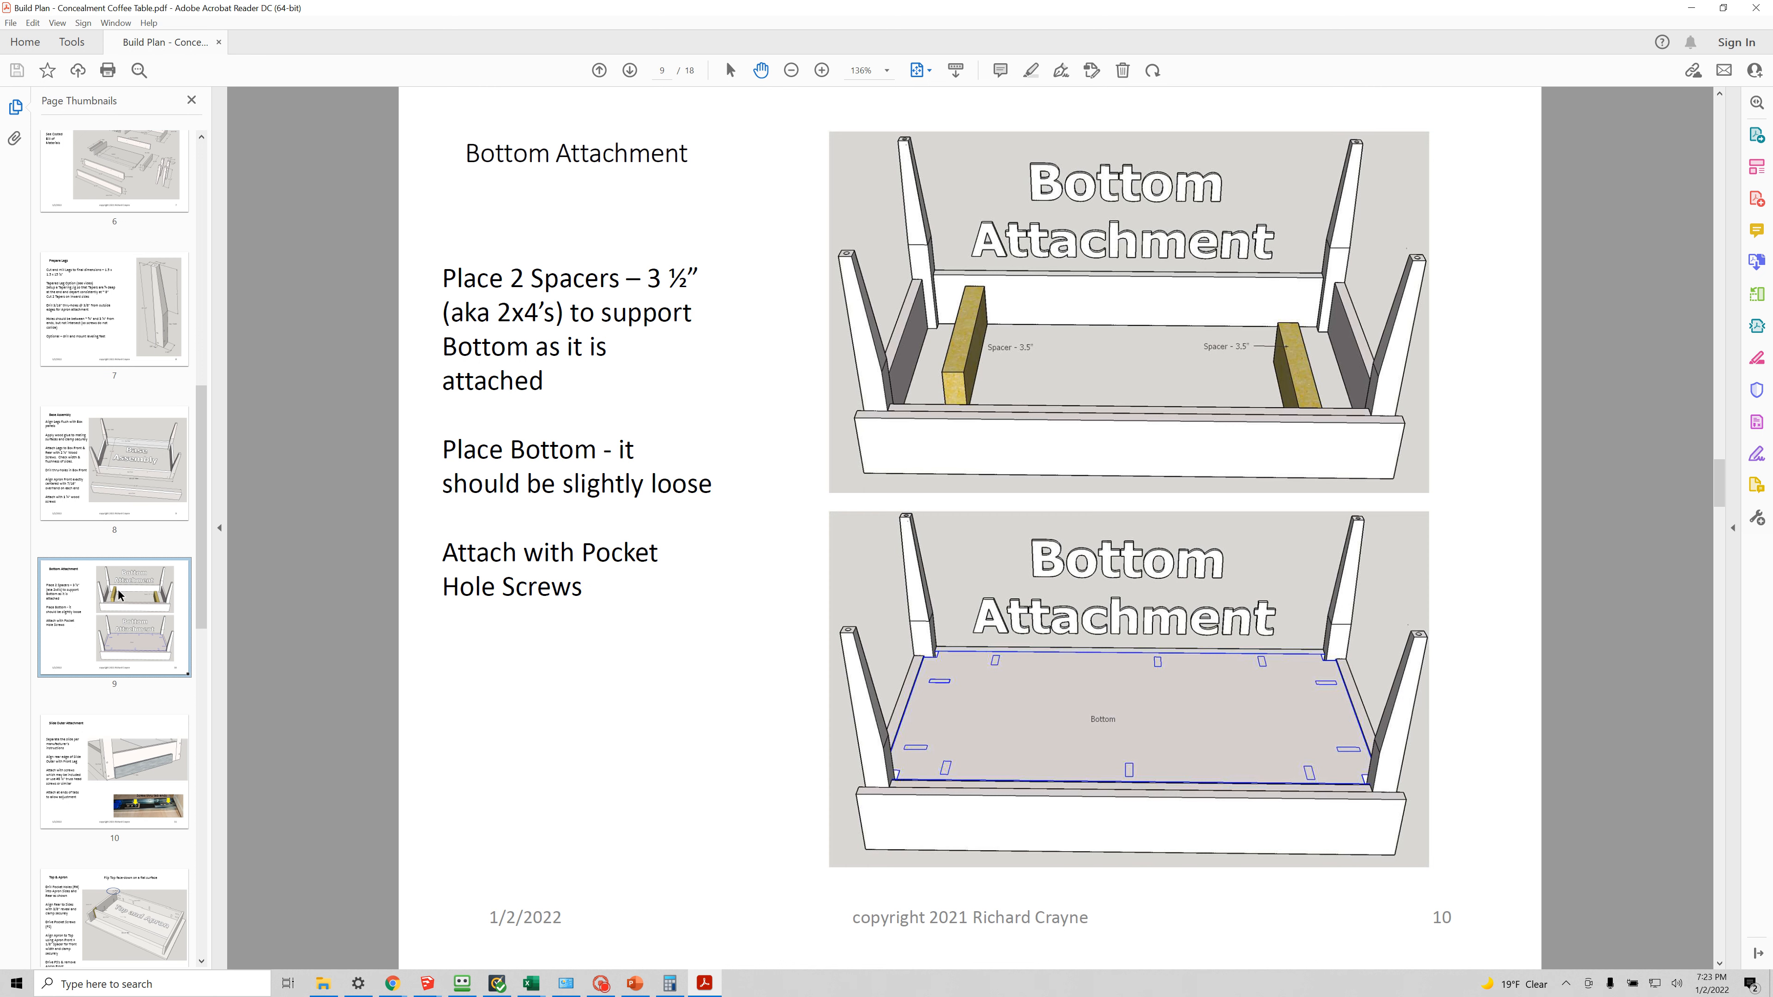
scroll("down", 3)
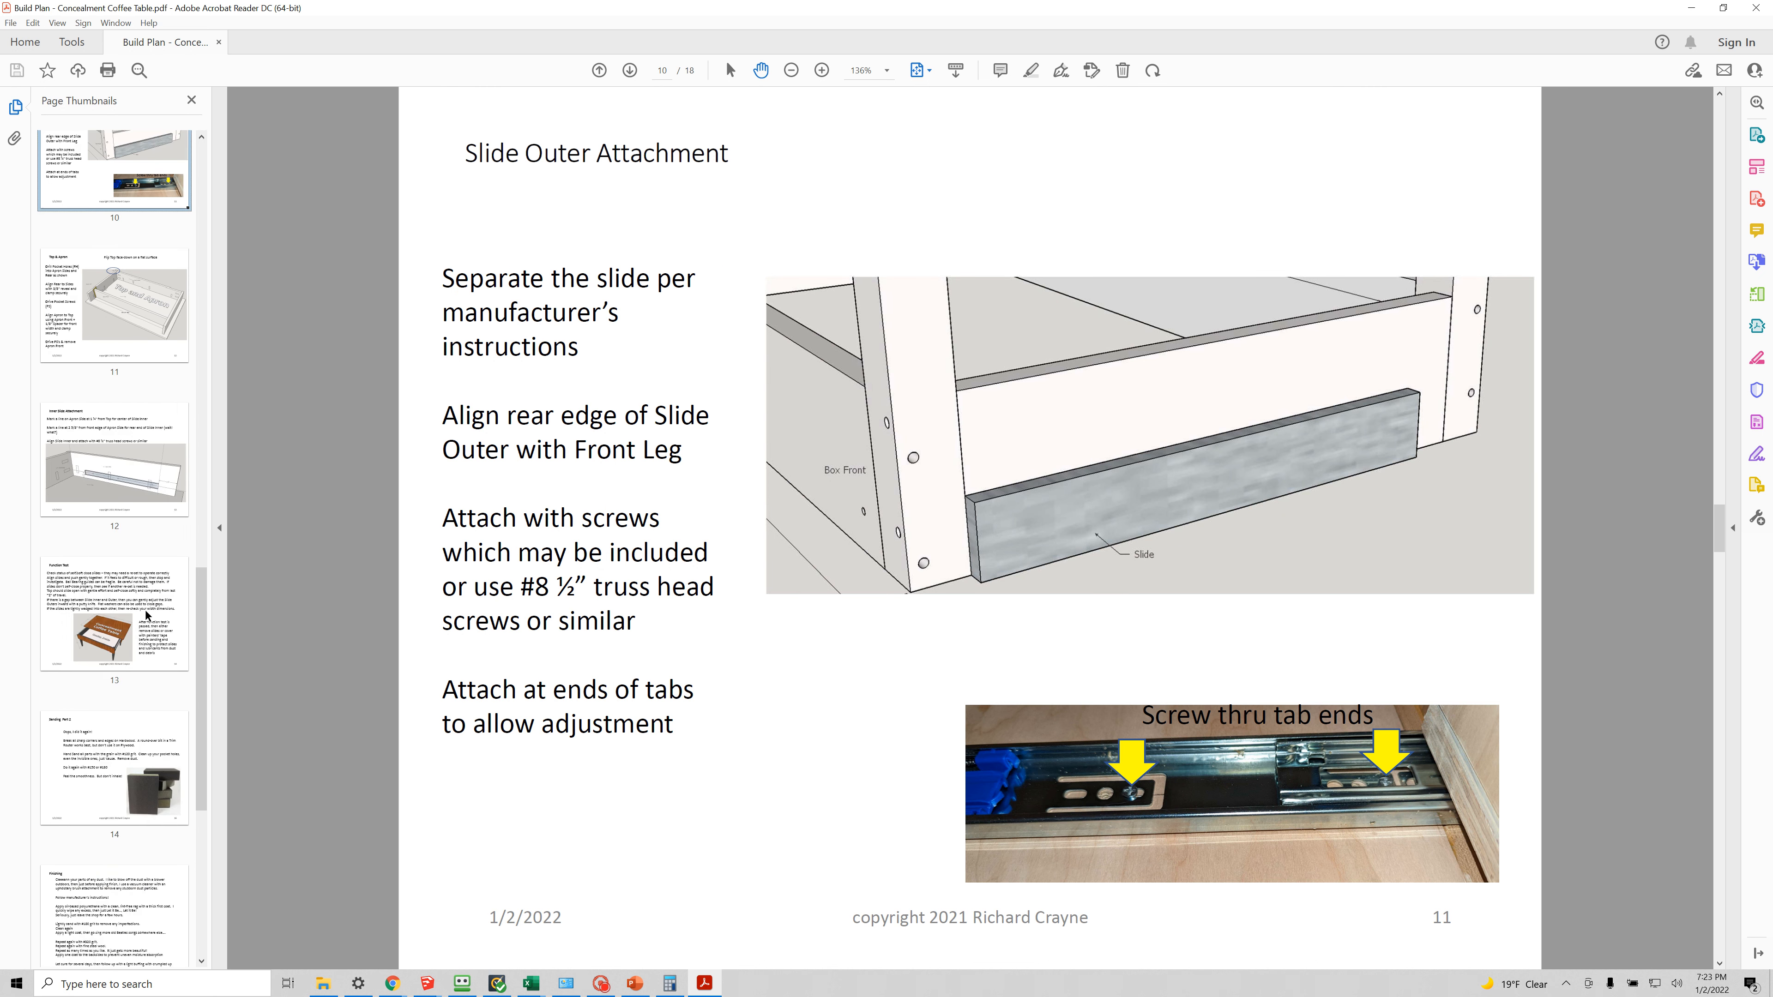
scroll("down", 3)
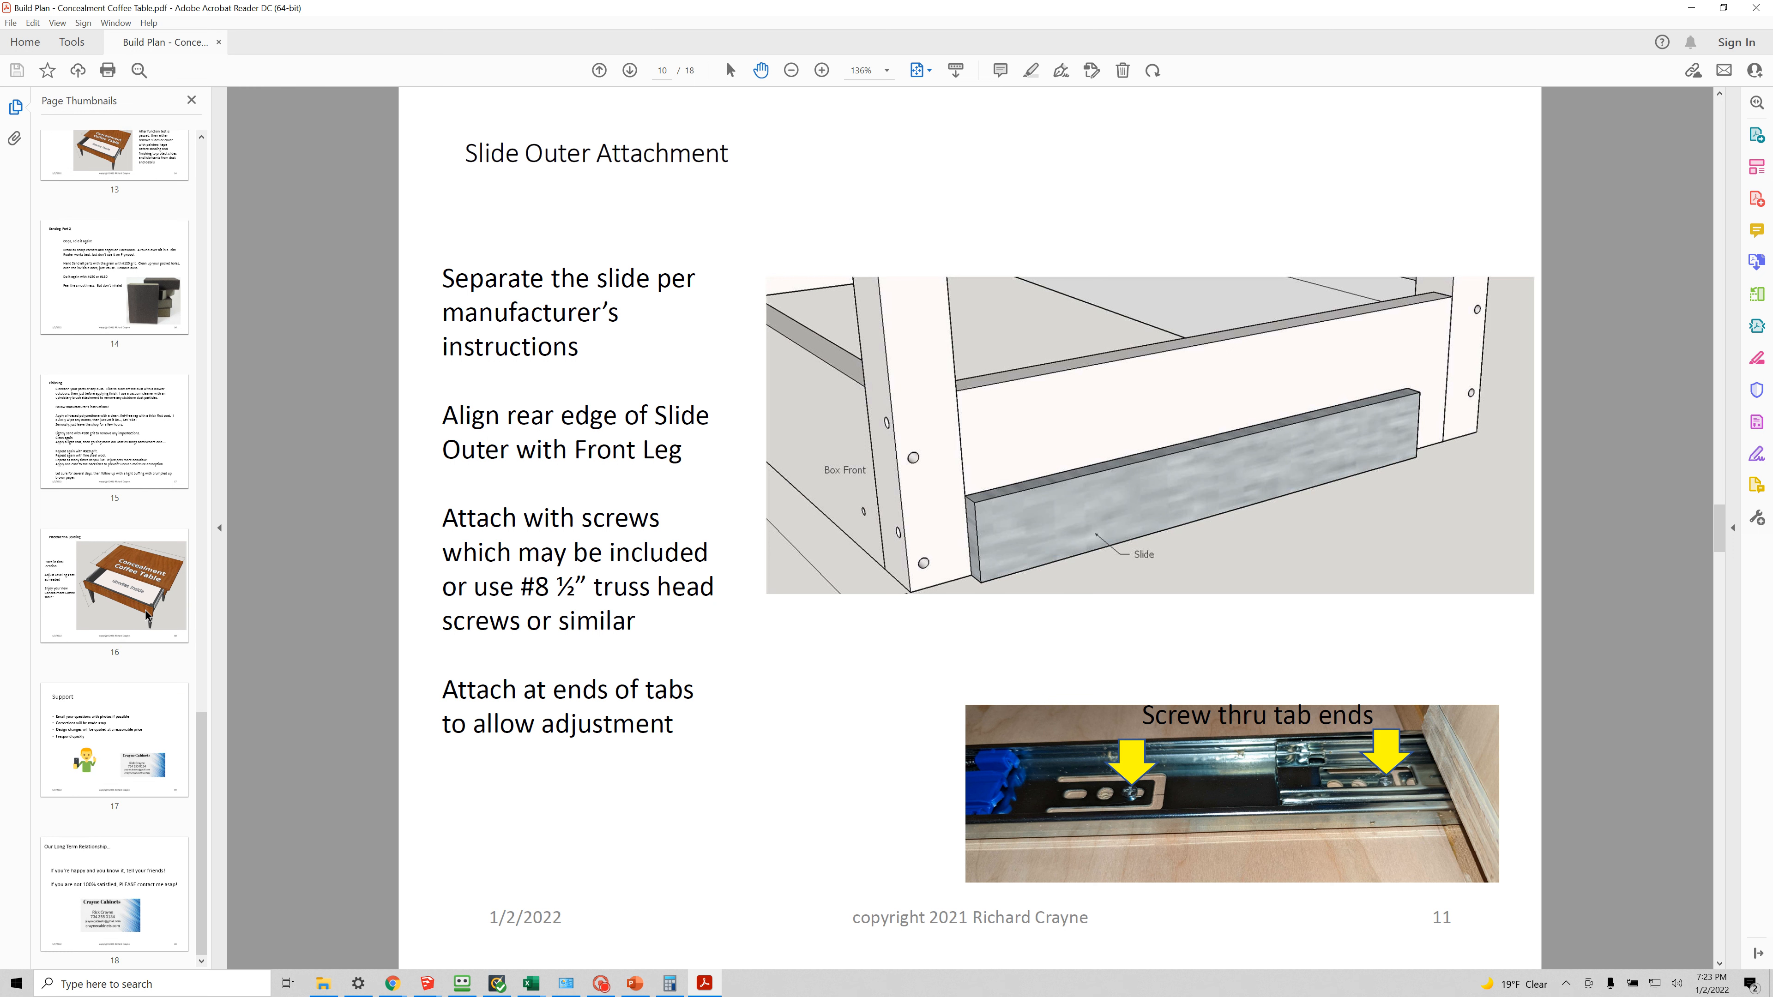
left_click(115, 740)
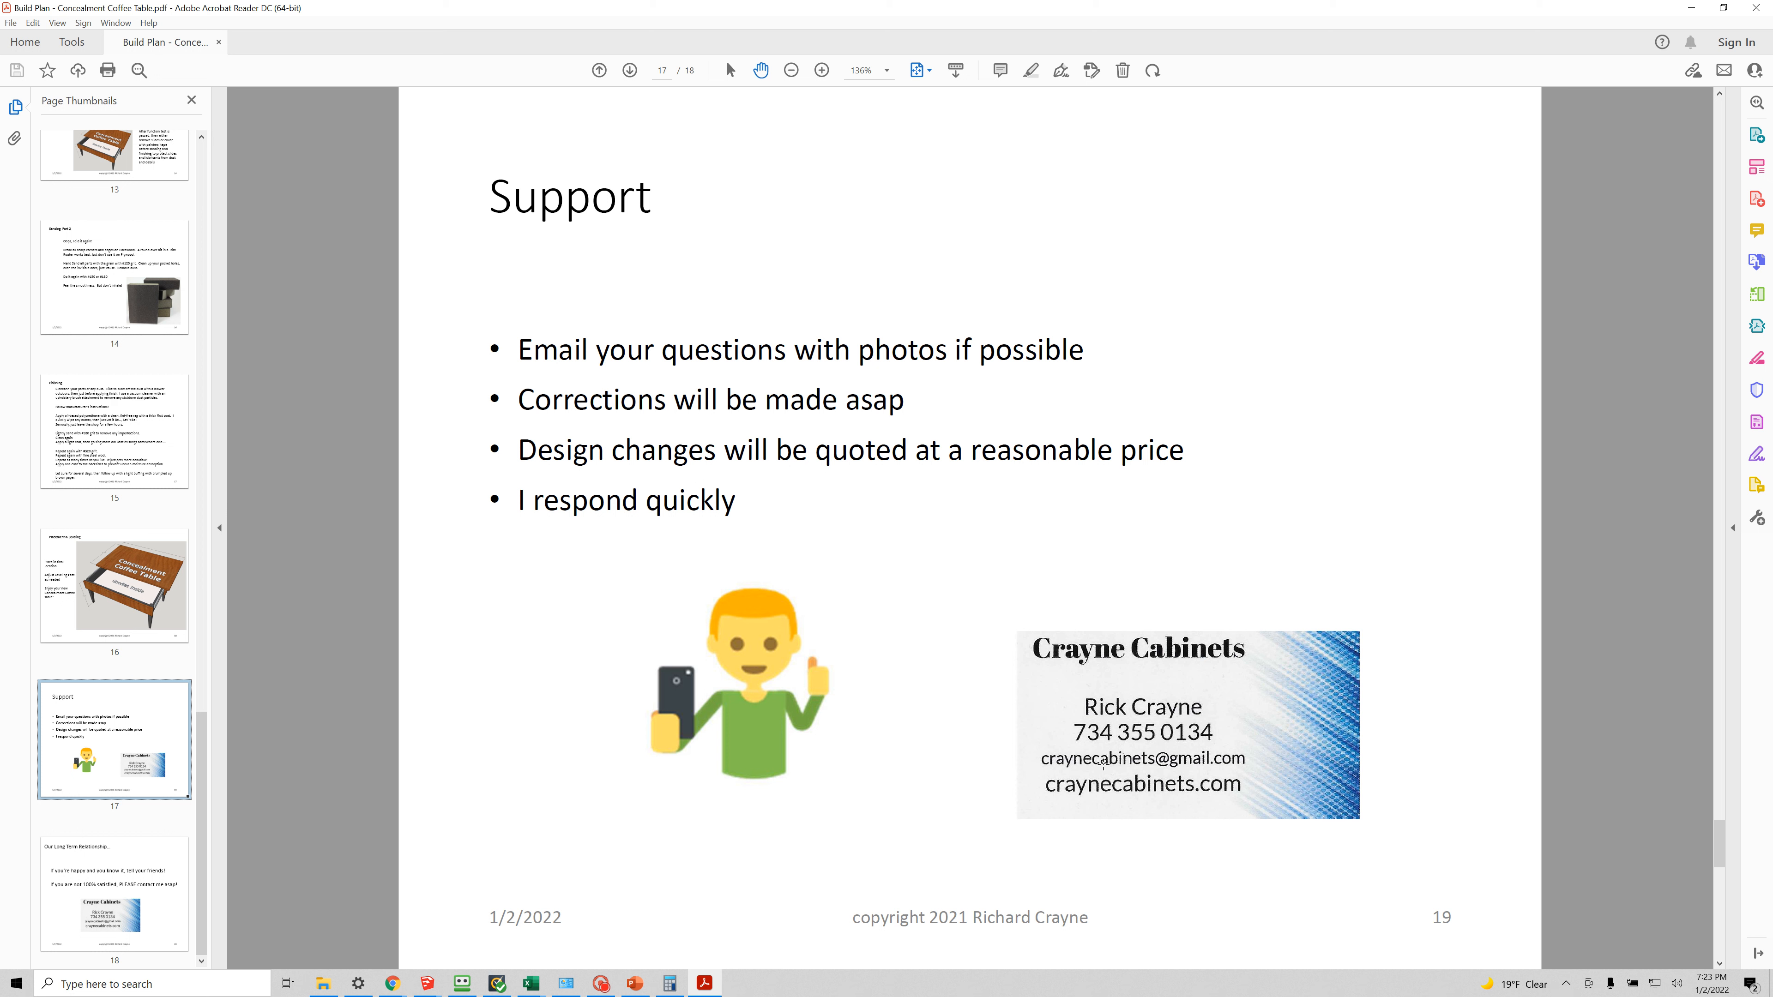
mouse_move(1112, 763)
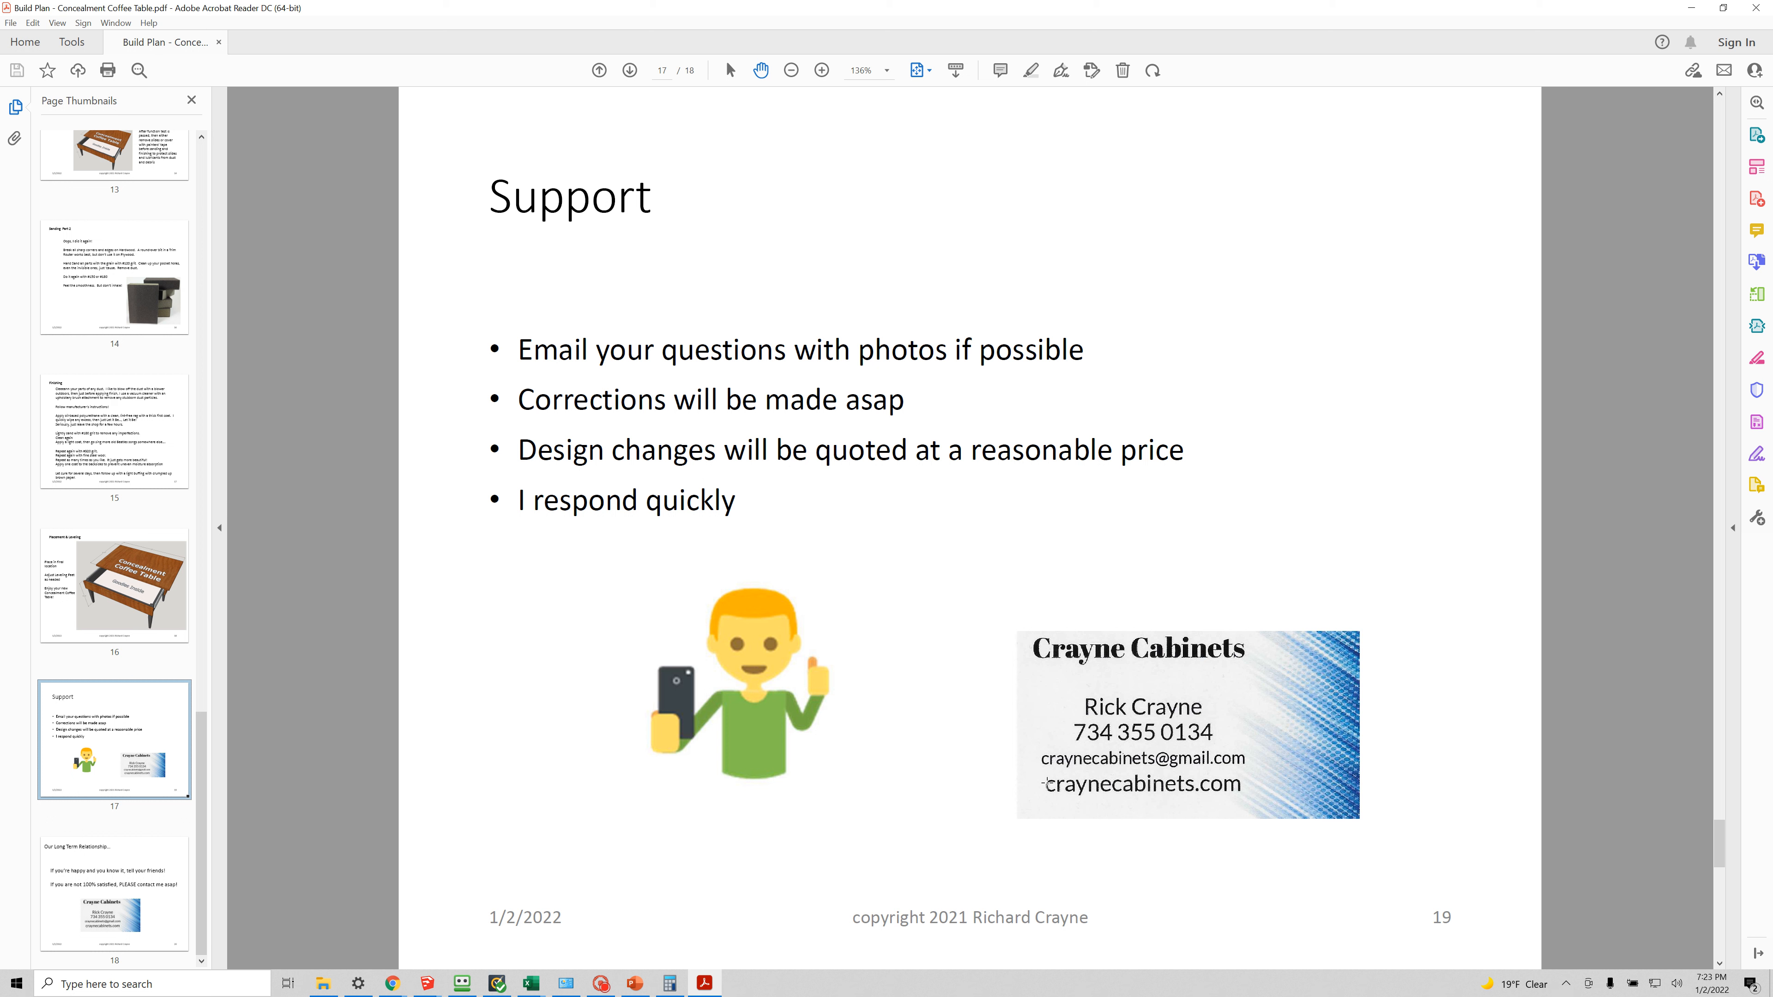
mouse_move(336, 65)
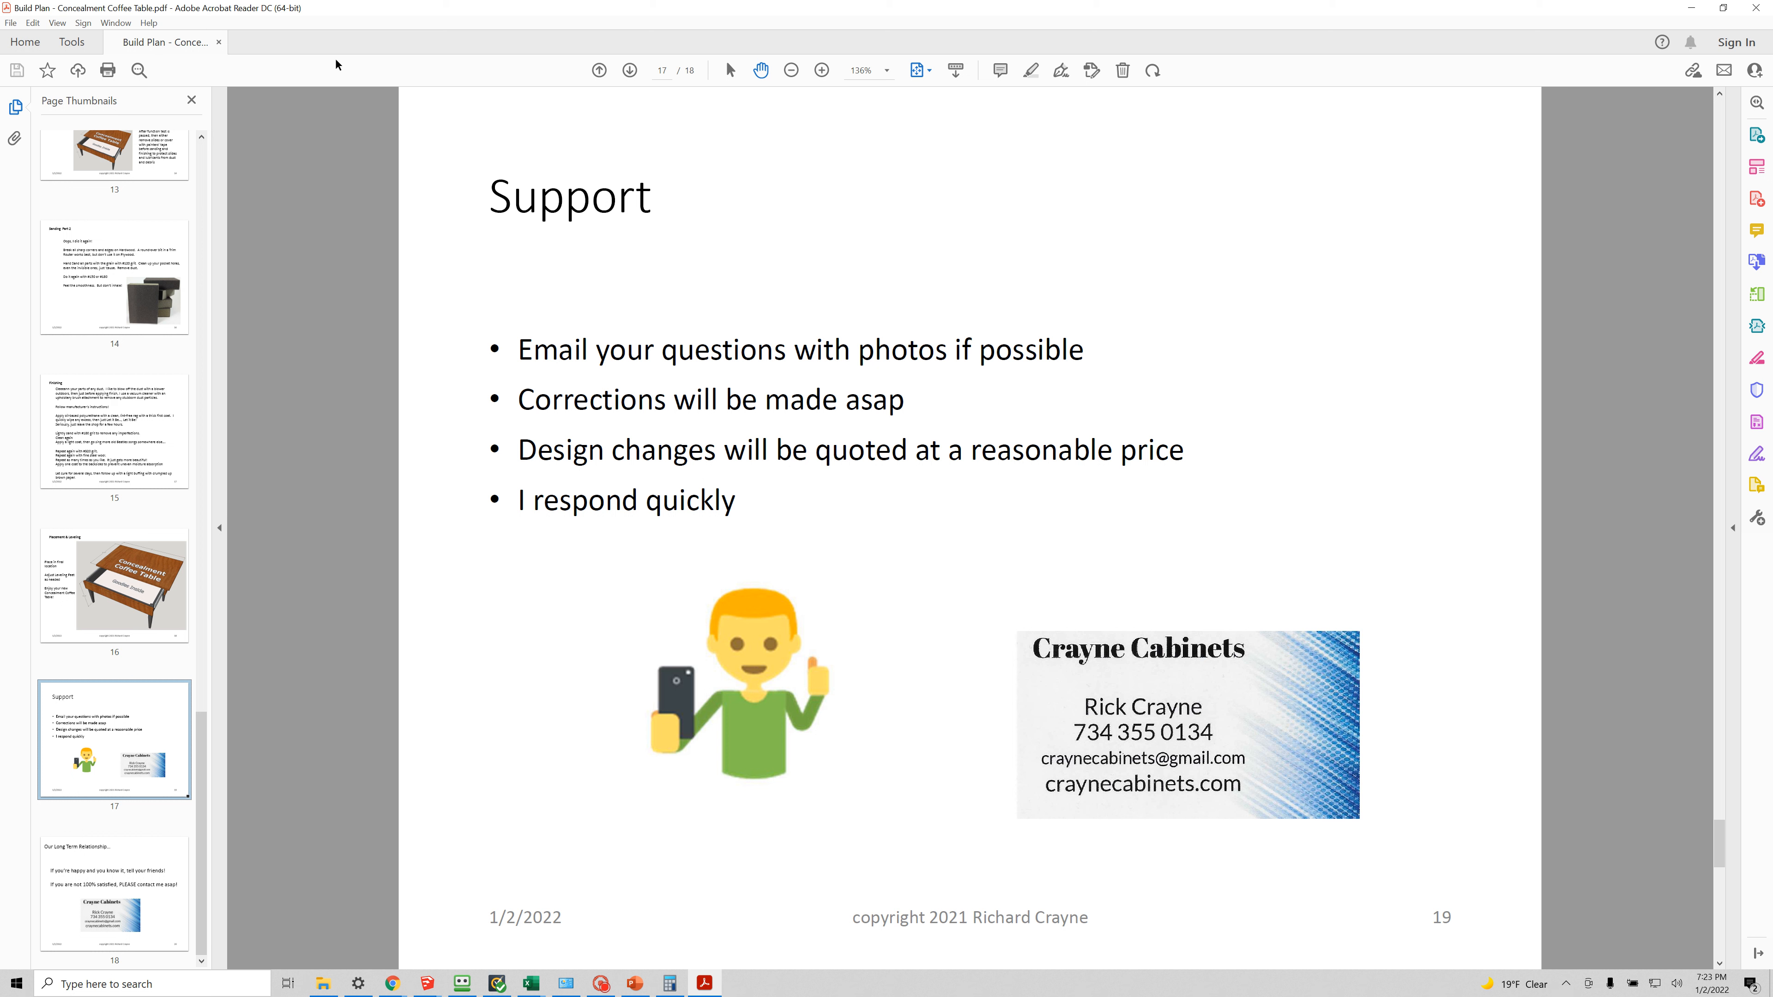